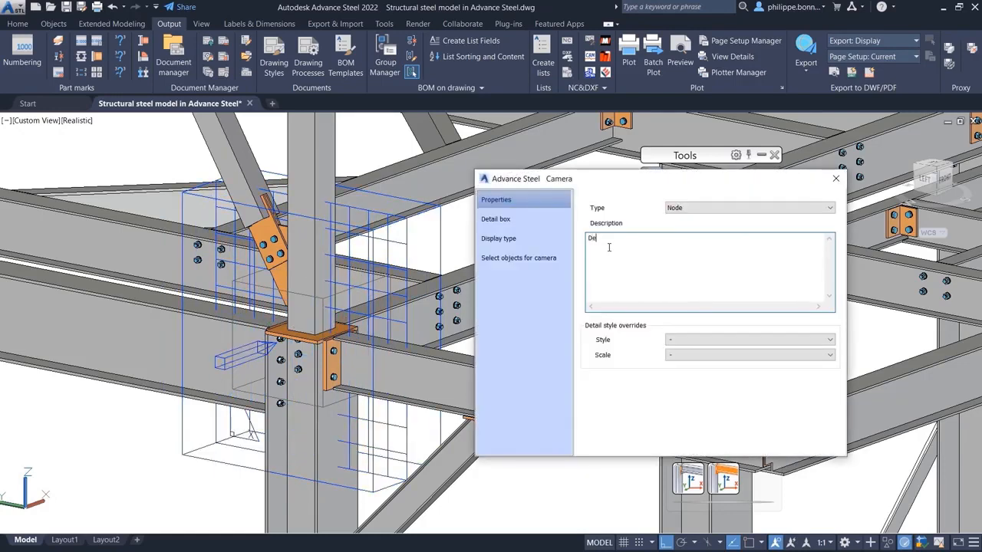
Name the camera 'Detail view 2' at 1:10 and restrict it to selected objects.
type("Detail view 2")
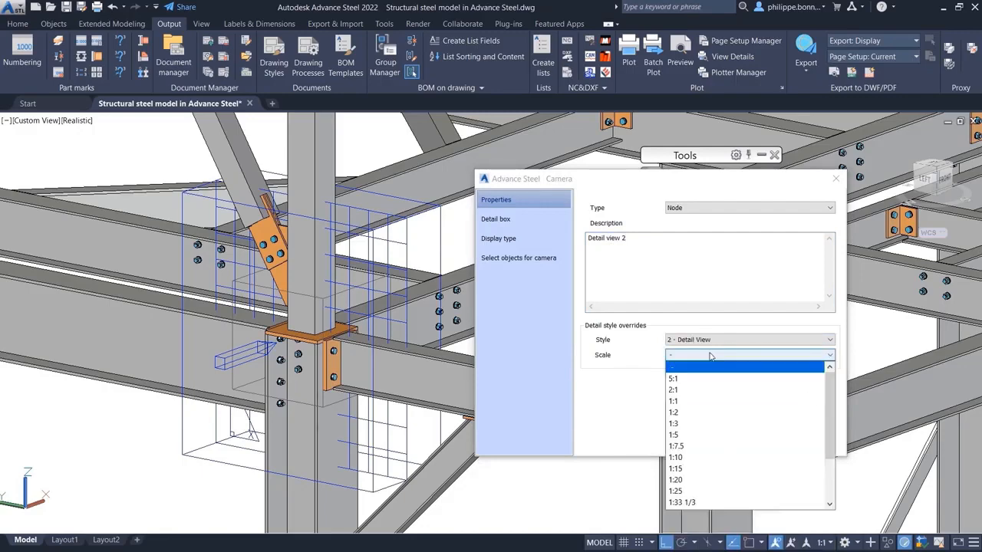
left_click(674, 457)
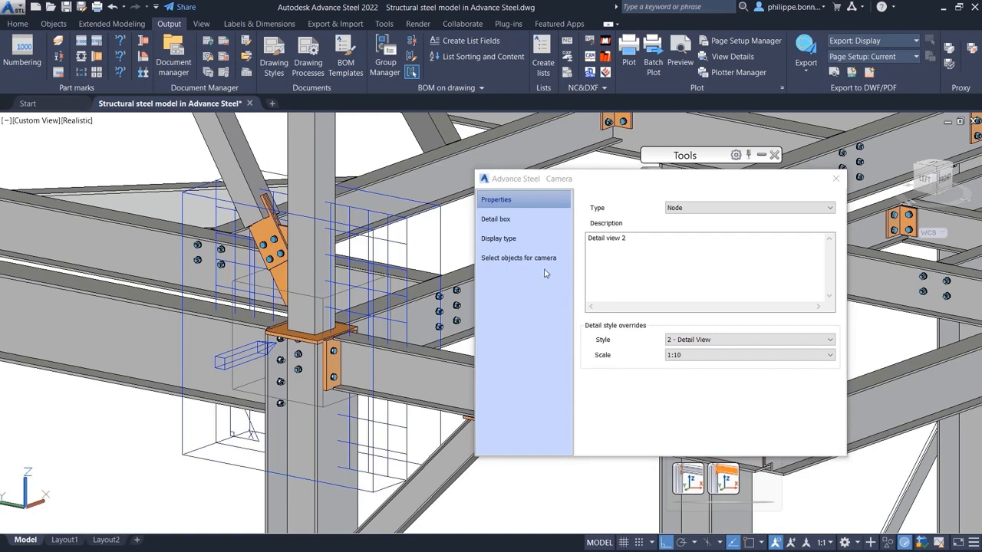
left_click(519, 257)
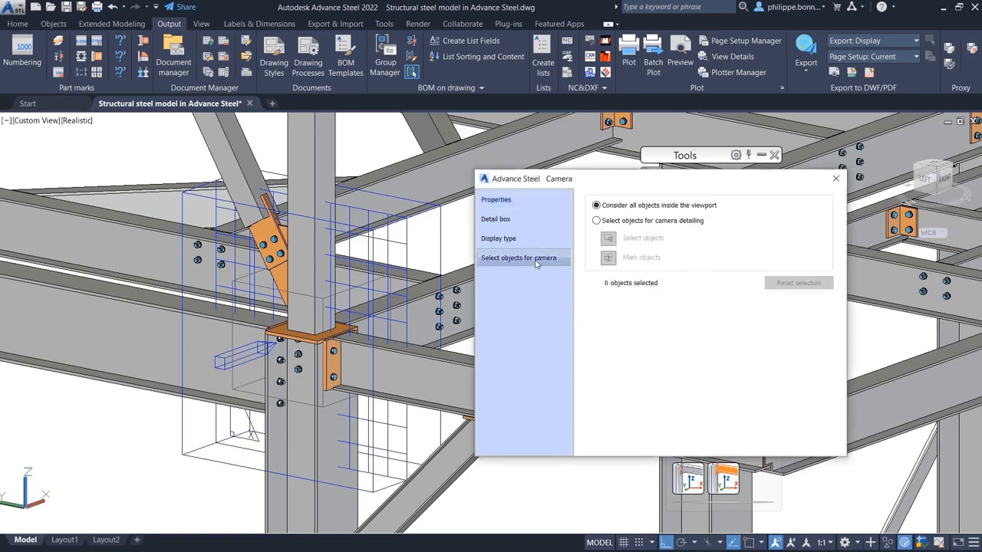
left_click(595, 220)
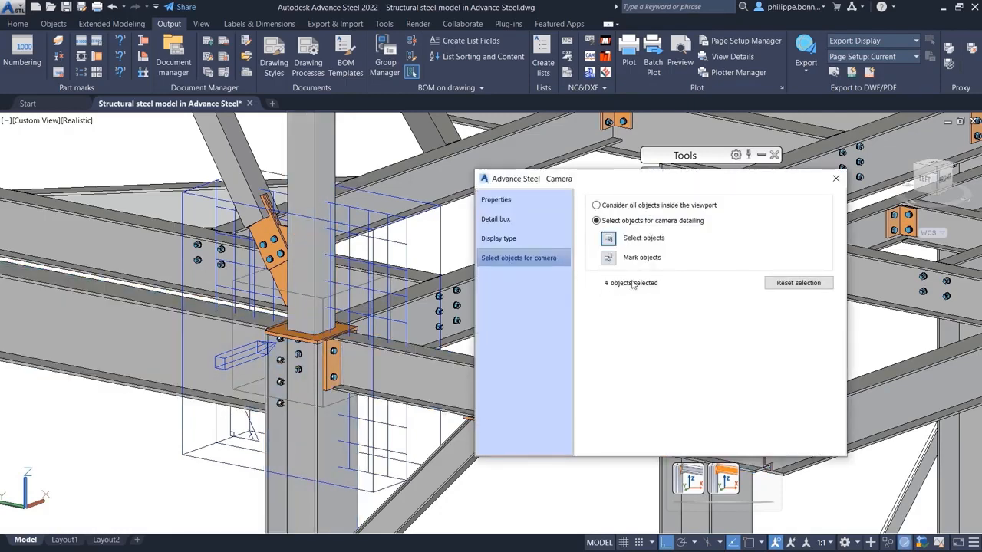
left_click(608, 257)
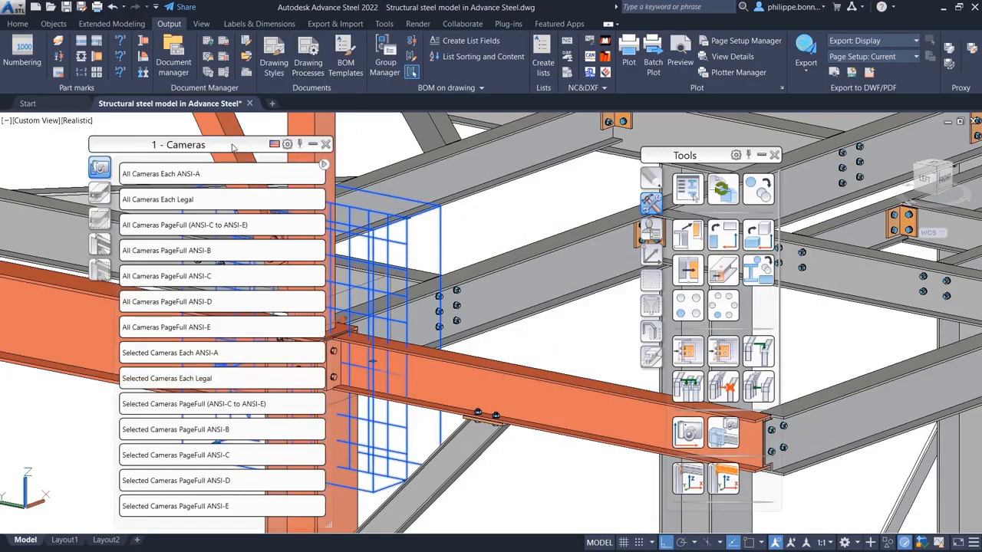
mouse_move(238, 193)
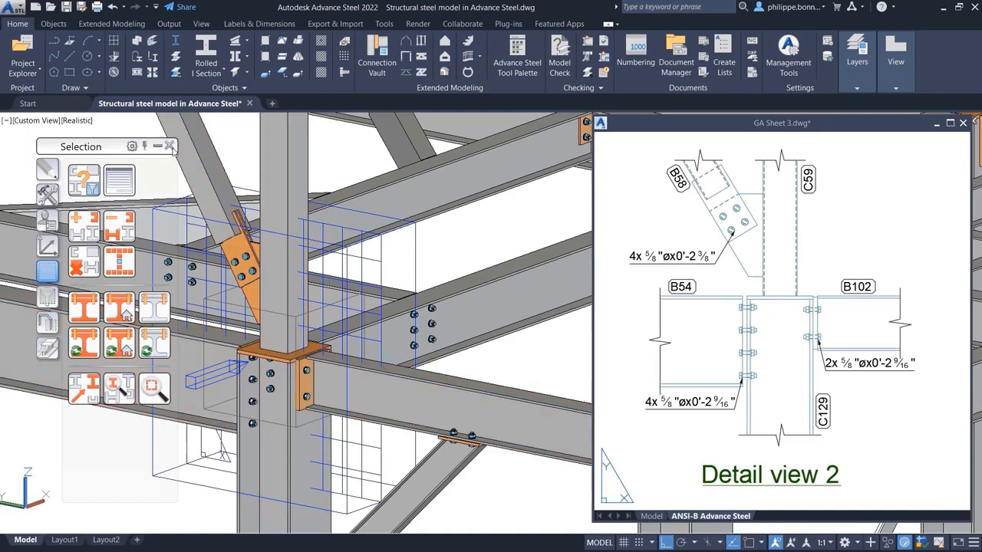
Close the GA Sheet 3 detail drawing window.
left_click(169, 145)
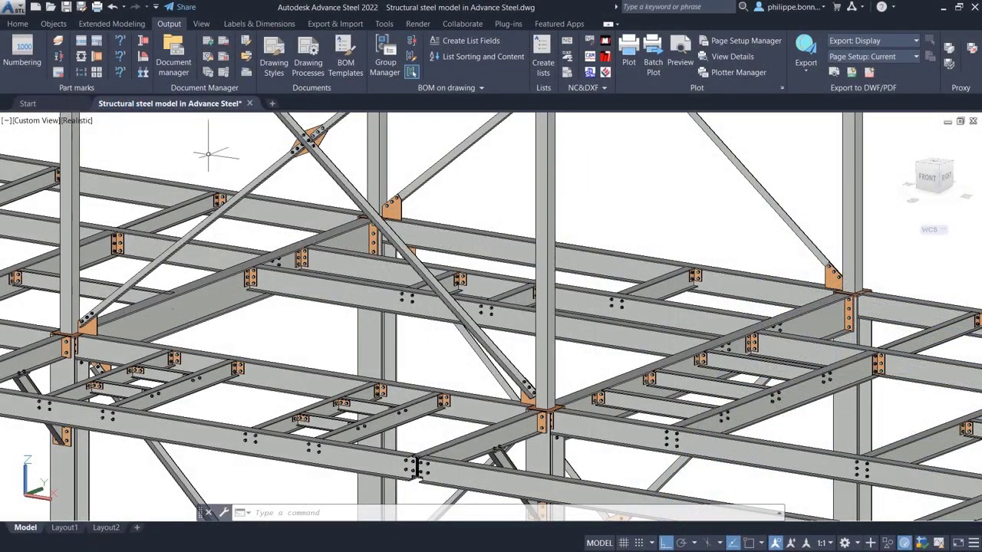
Queue 4.dwg for batch explode in Document Manager and bring up its actions.
left_click(174, 54)
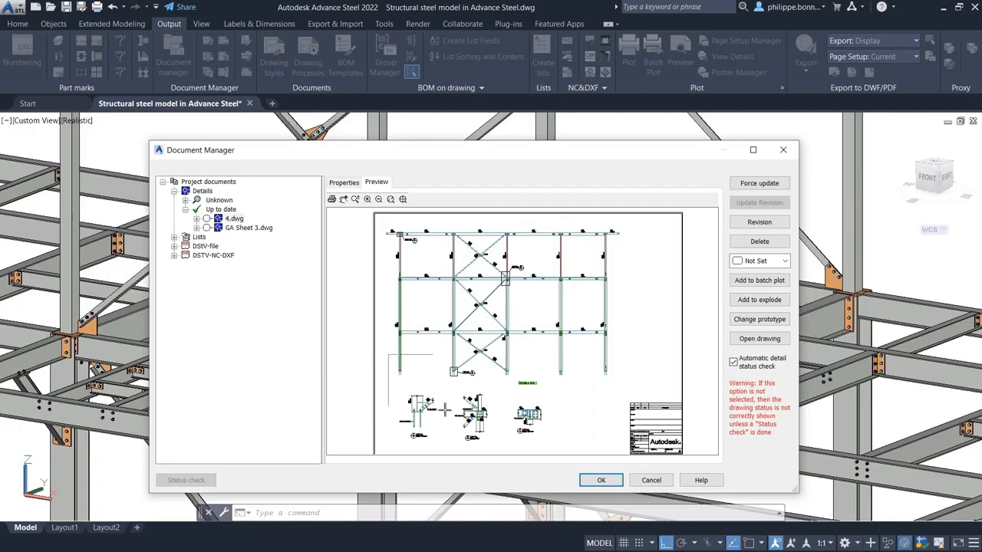
left_click(234, 218)
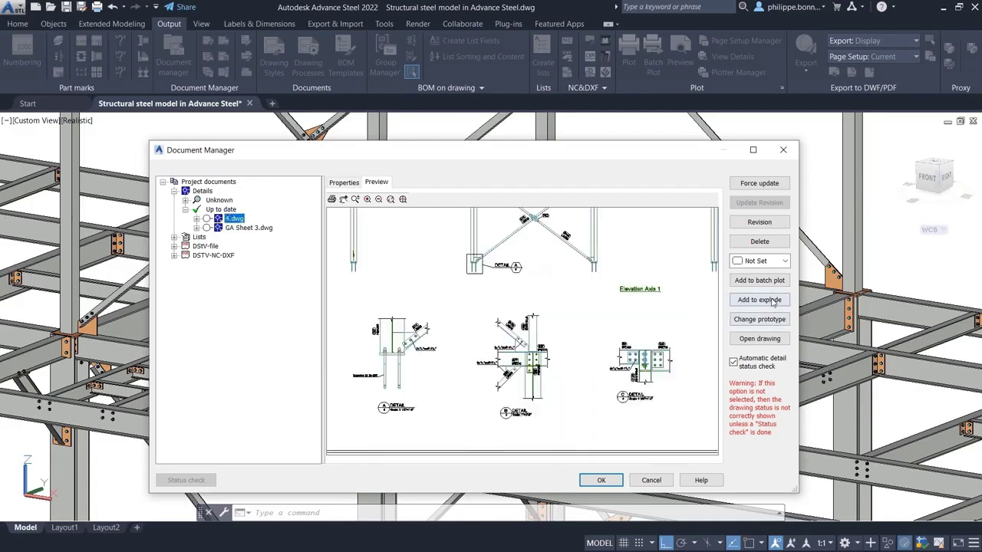
left_click(759, 300)
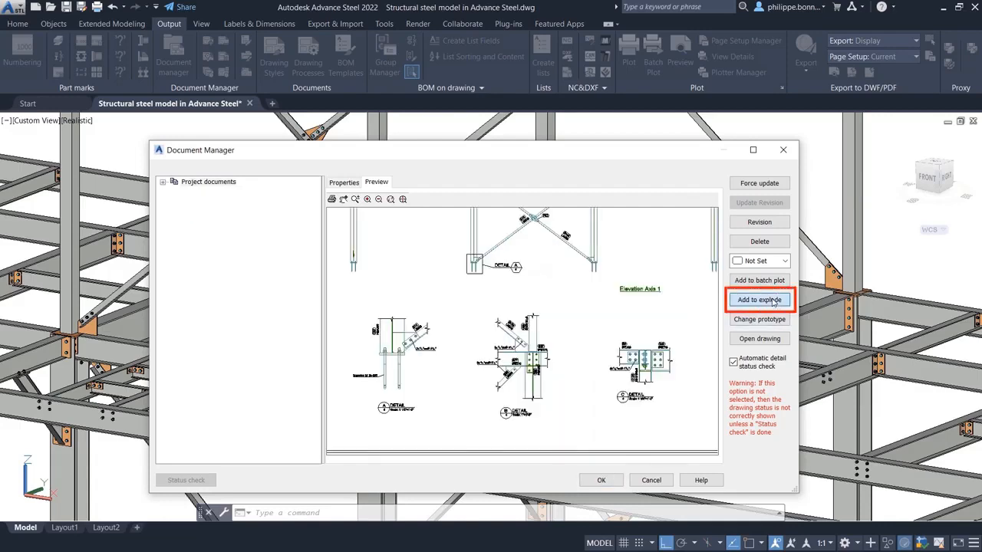
left_click(759, 299)
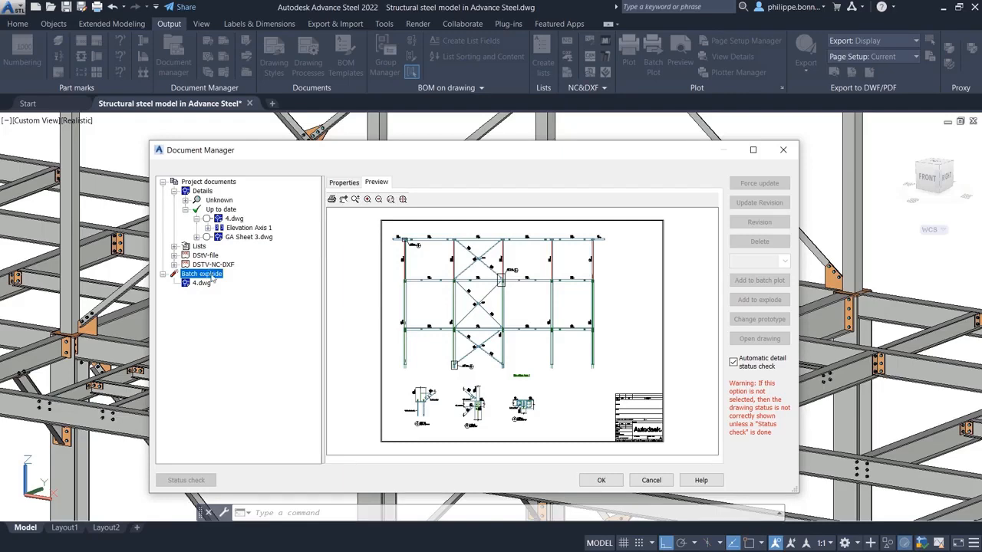
right_click(202, 274)
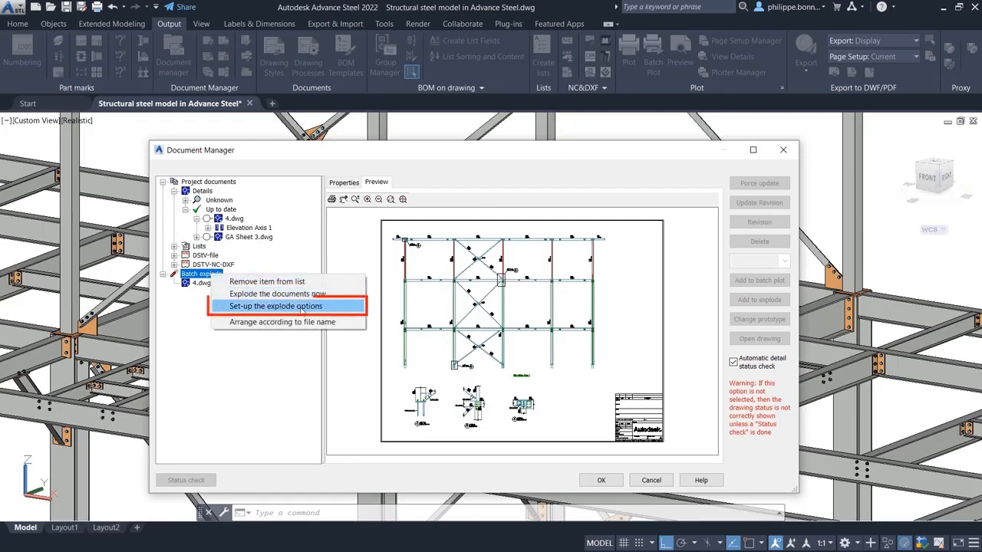
Enable Detail Explode and create a new 'My company' explode profile.
left_click(277, 305)
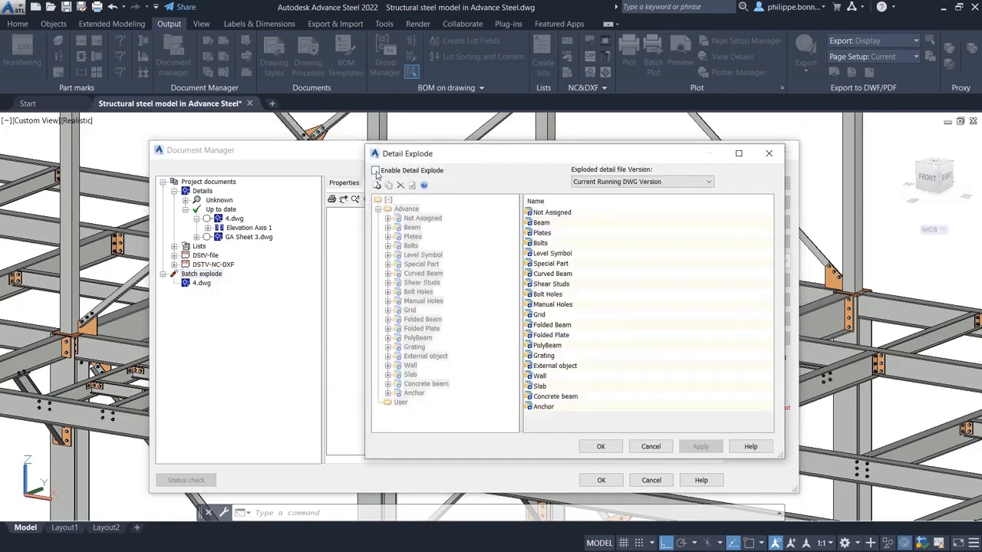
left_click(376, 170)
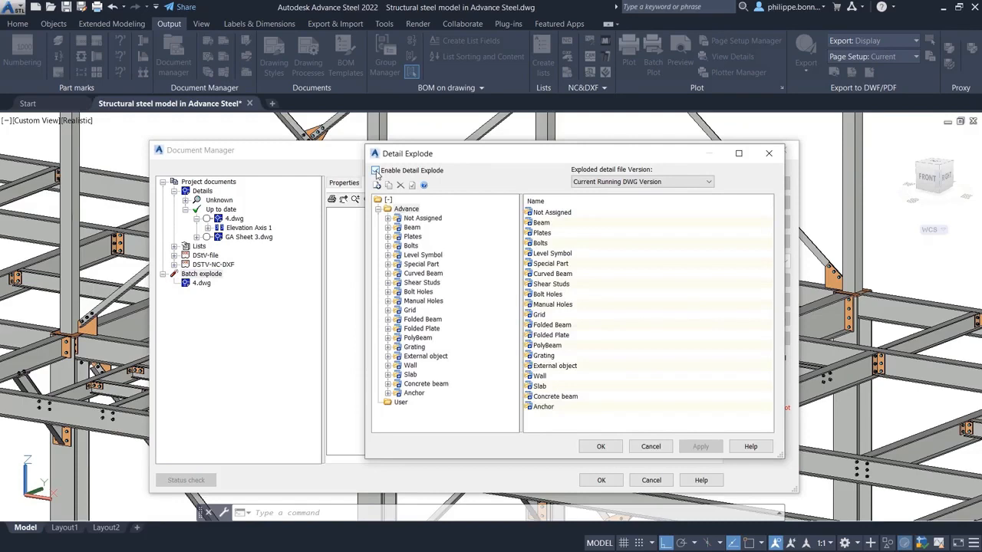
right_click(400, 402)
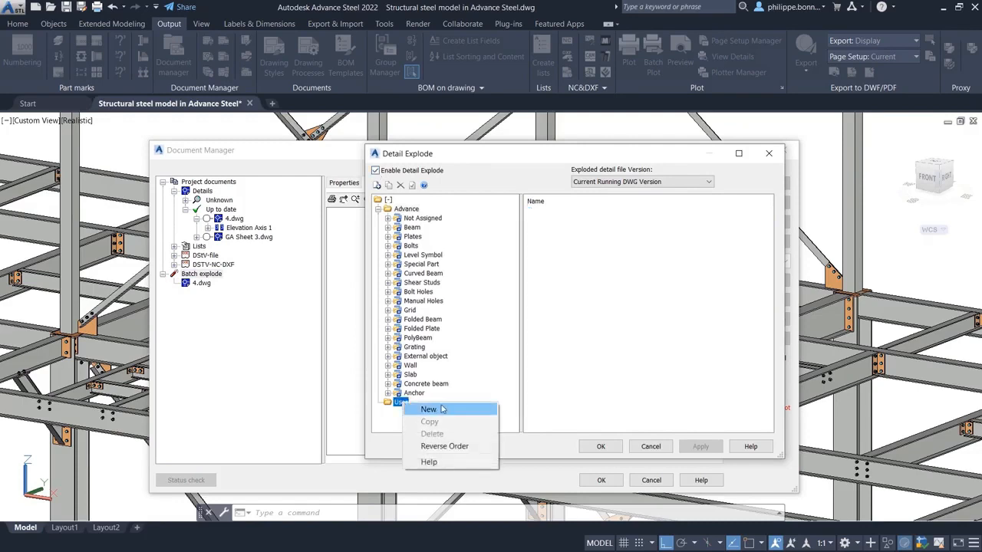
left_click(429, 409)
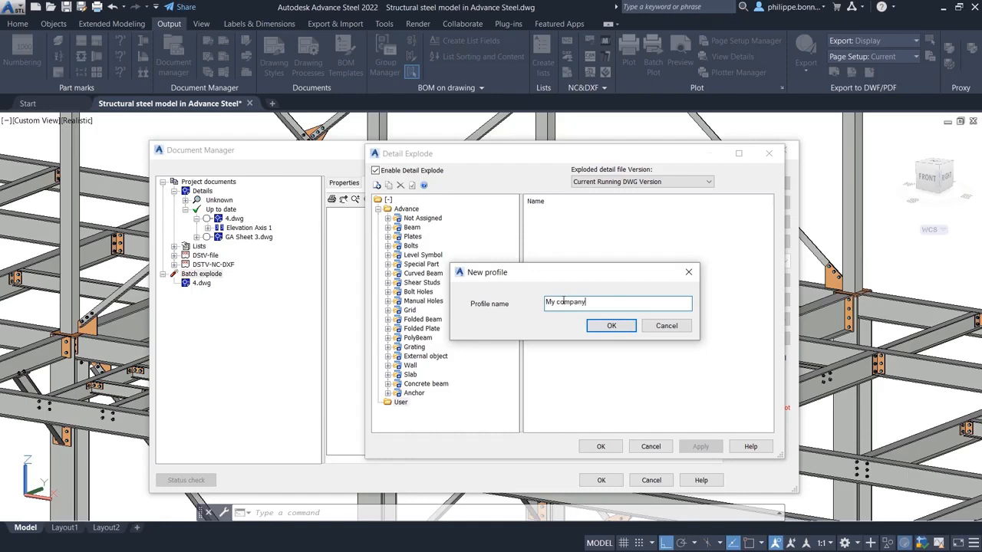
left_click(610, 325)
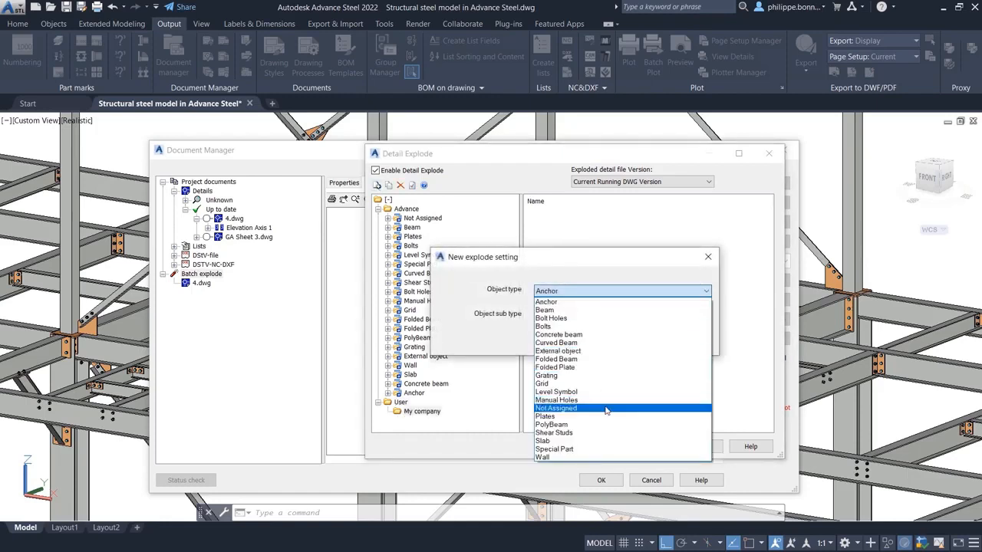
Put Not Assigned callout symbols on a magenta layer and callout titles on green, then save.
left_click(559, 408)
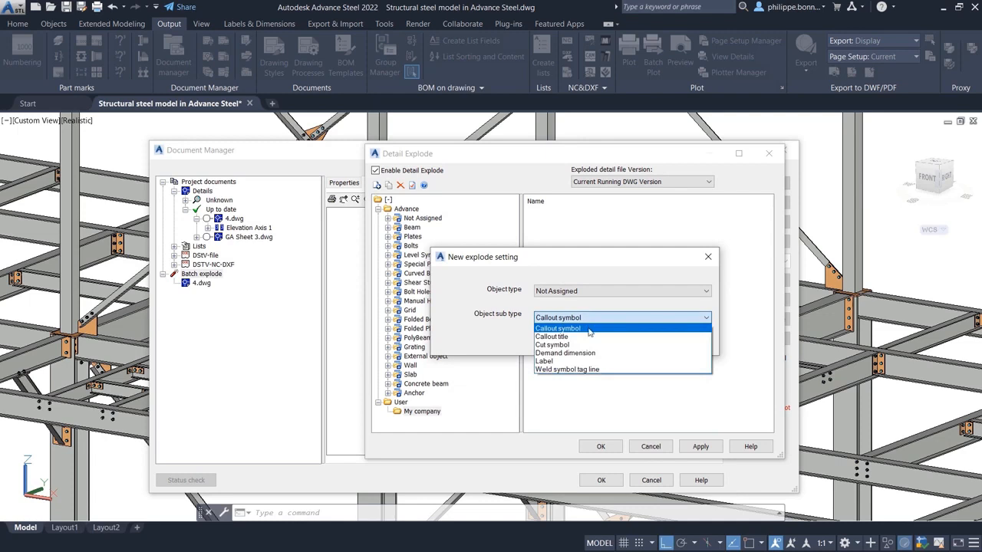
left_click(557, 327)
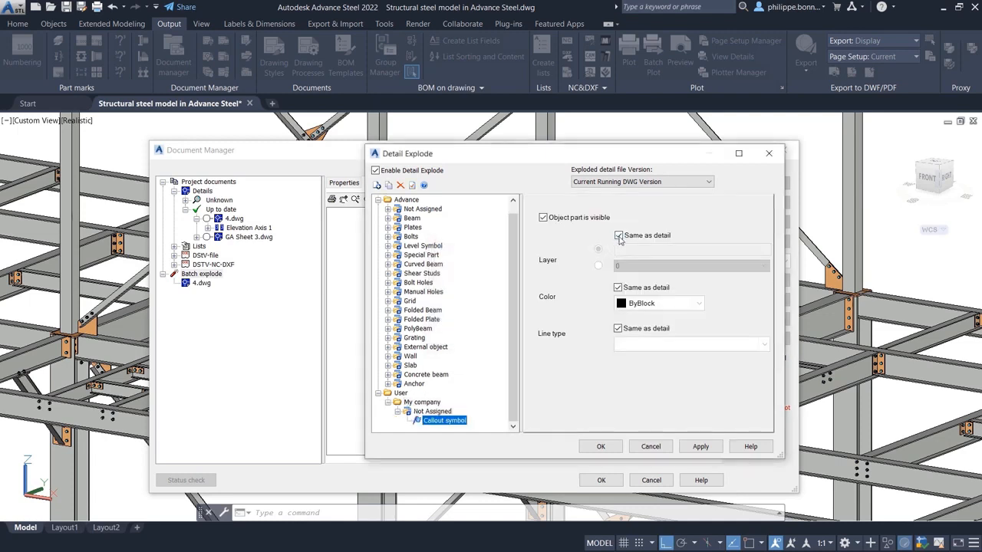
left_click(762, 265)
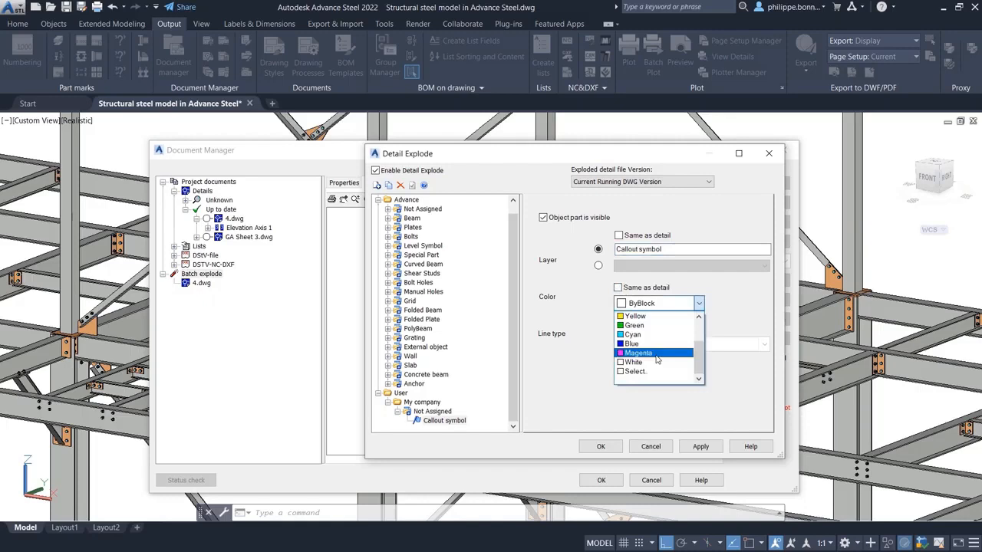
left_click(638, 352)
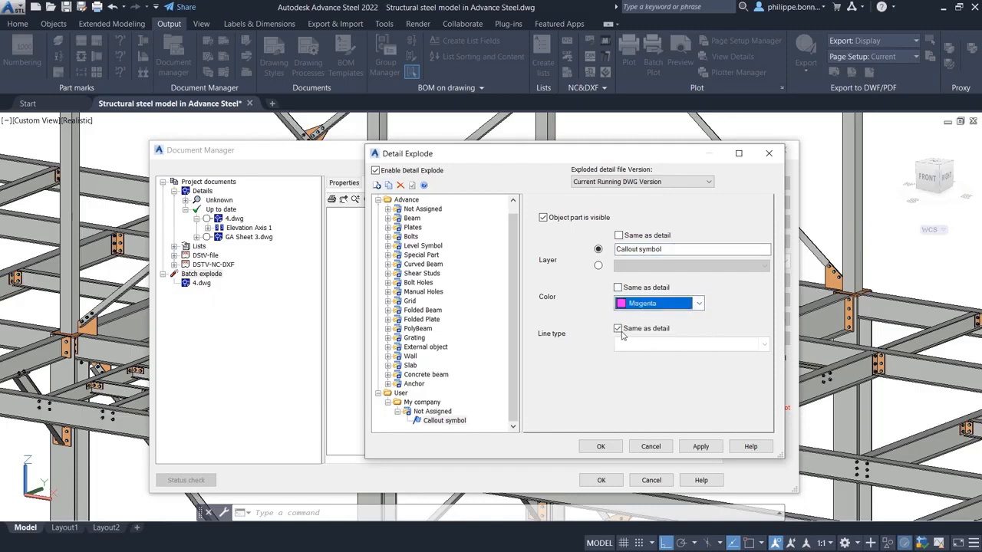
left_click(443, 420)
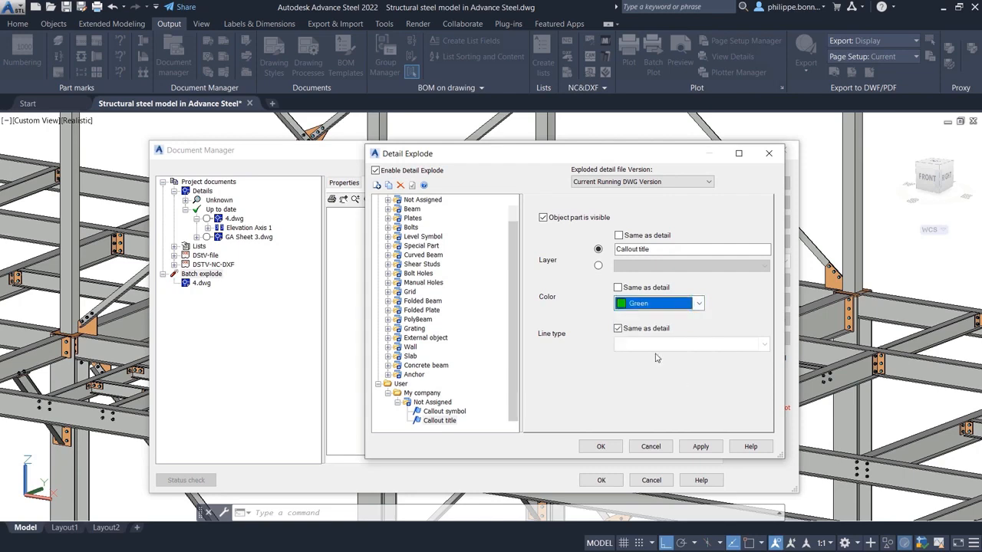
left_click(601, 446)
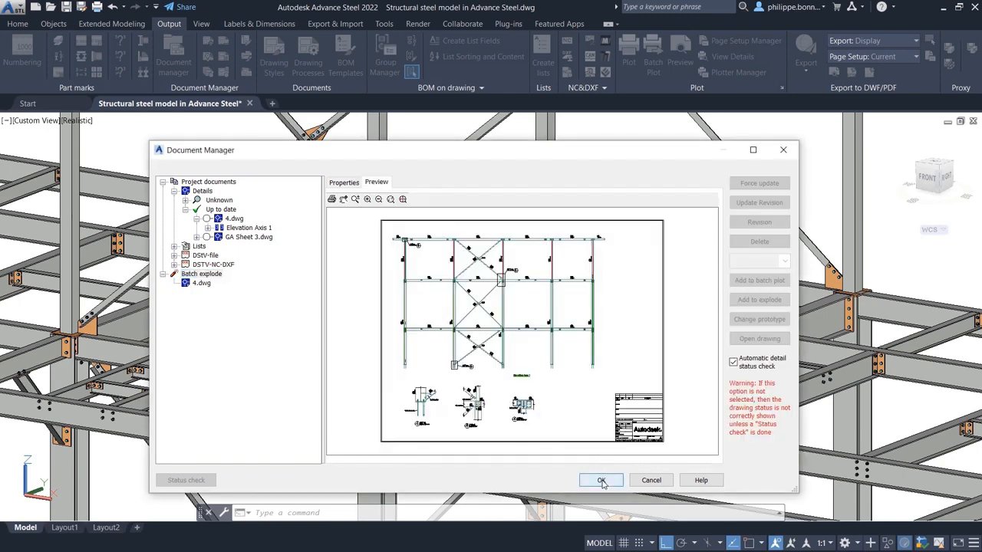
Close Document Manager and confirm exploding the queued 4.dwg.
left_click(600, 480)
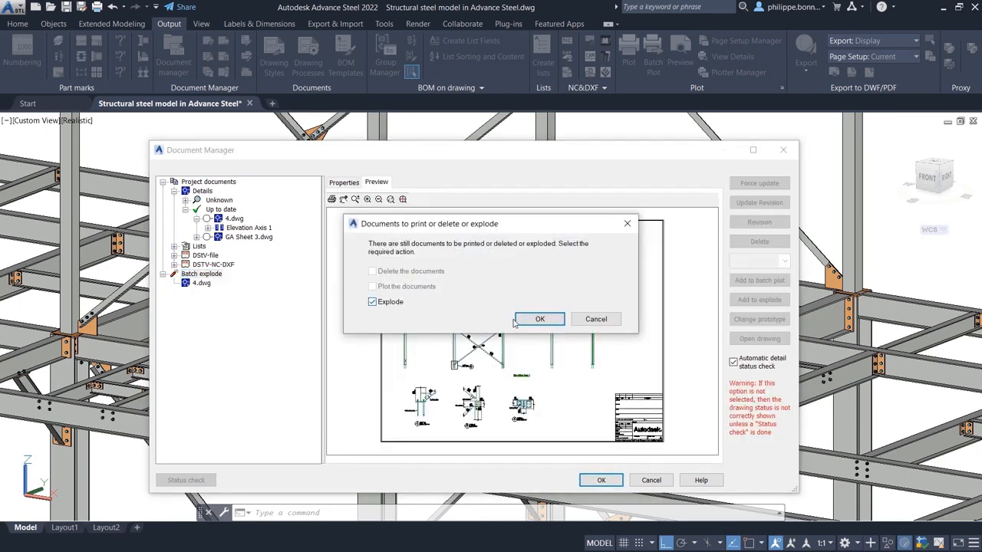
left_click(539, 319)
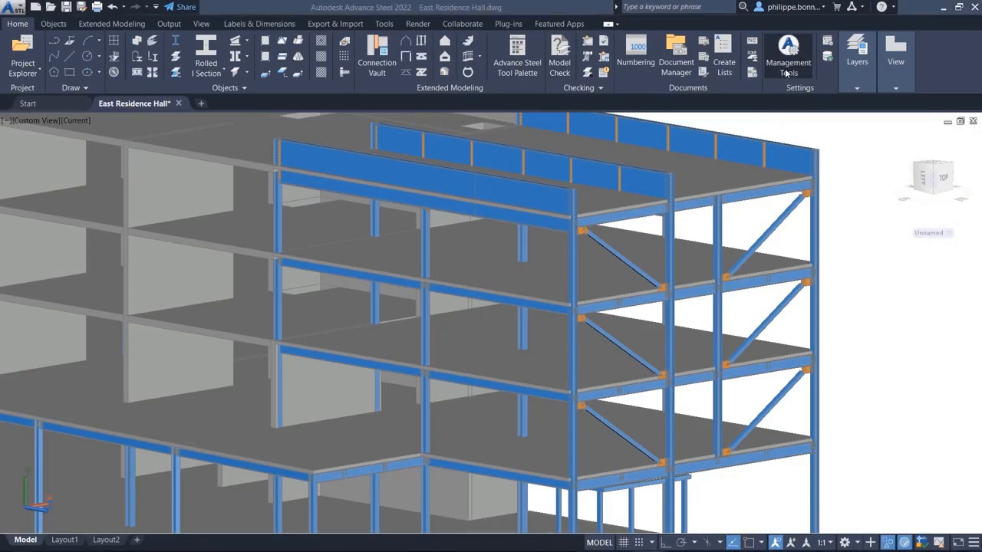
In Drawing-Labeling defaults, set tag line attachment to Middle with a 1/4" horizontal landing.
left_click(783, 51)
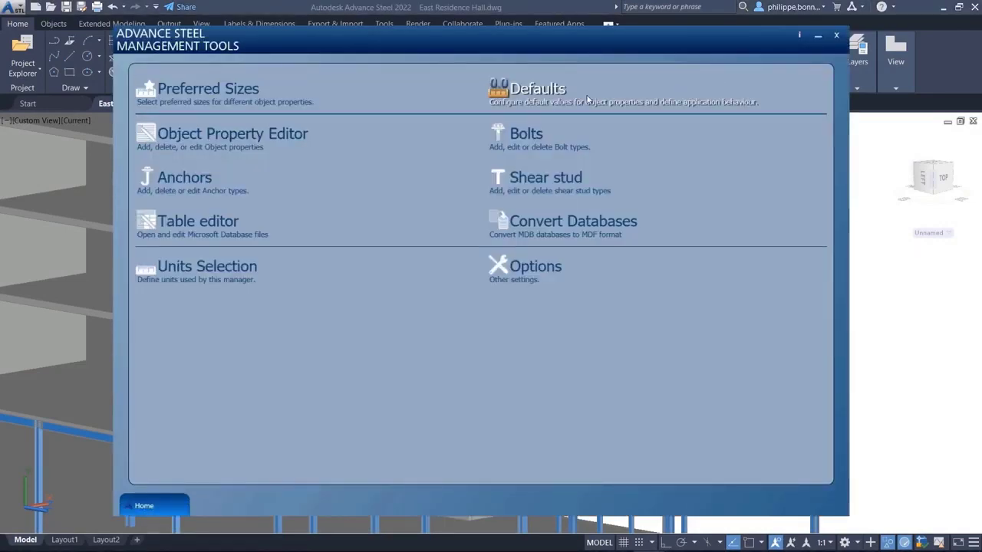
left_click(537, 88)
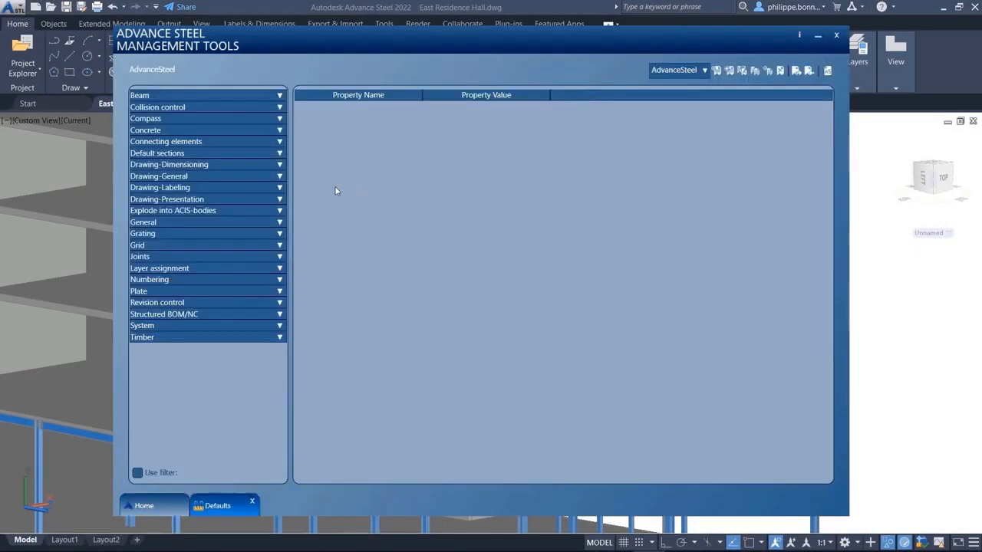
left_click(159, 187)
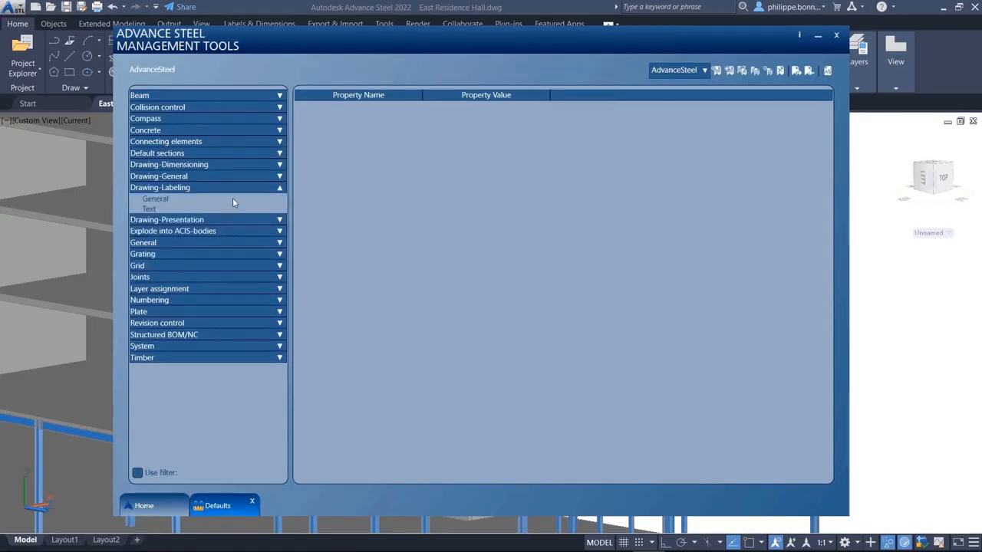
left_click(155, 198)
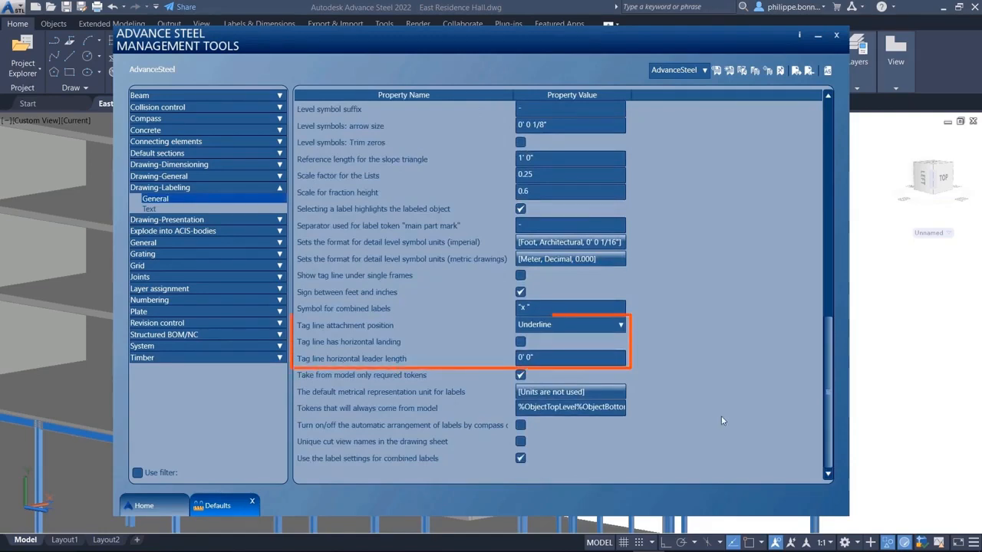
left_click(621, 324)
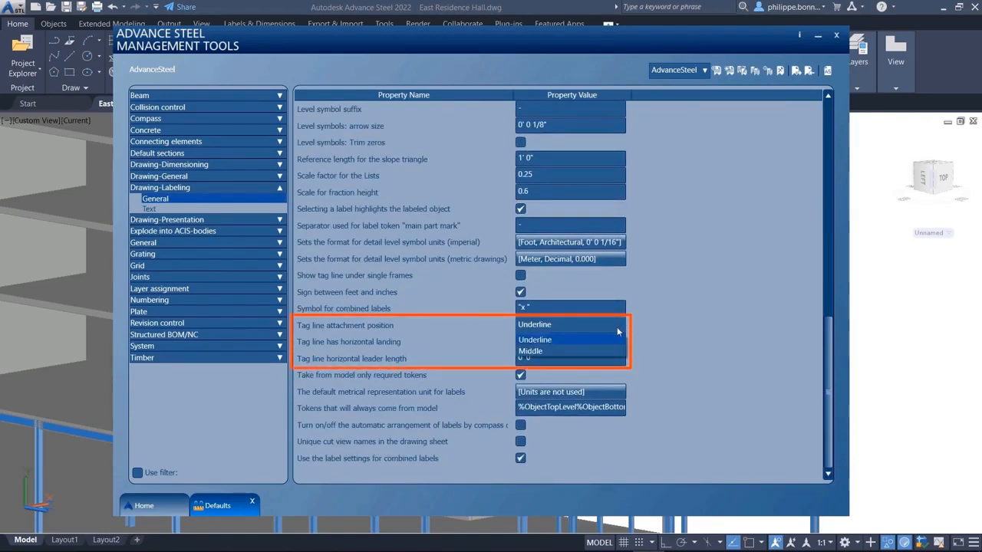
left_click(530, 350)
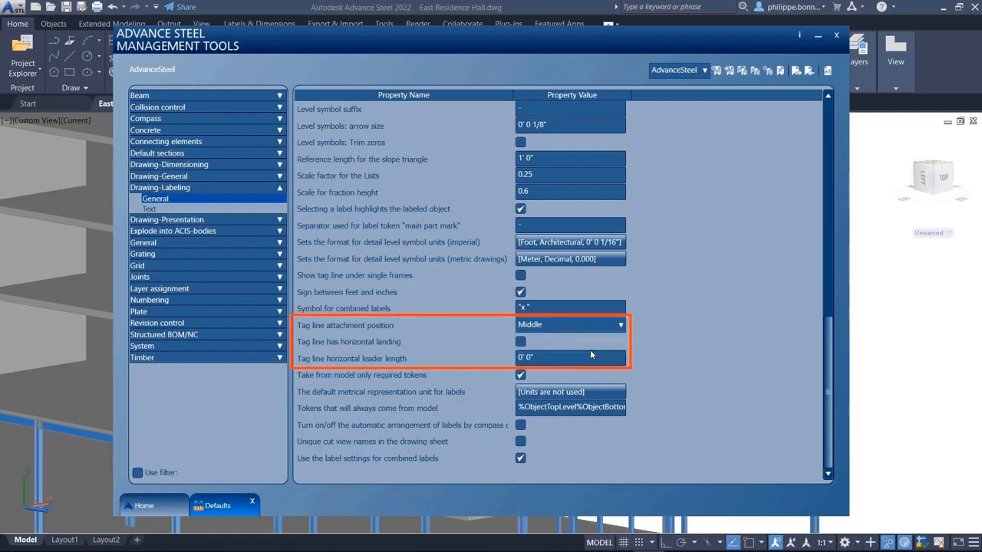
left_click(520, 341)
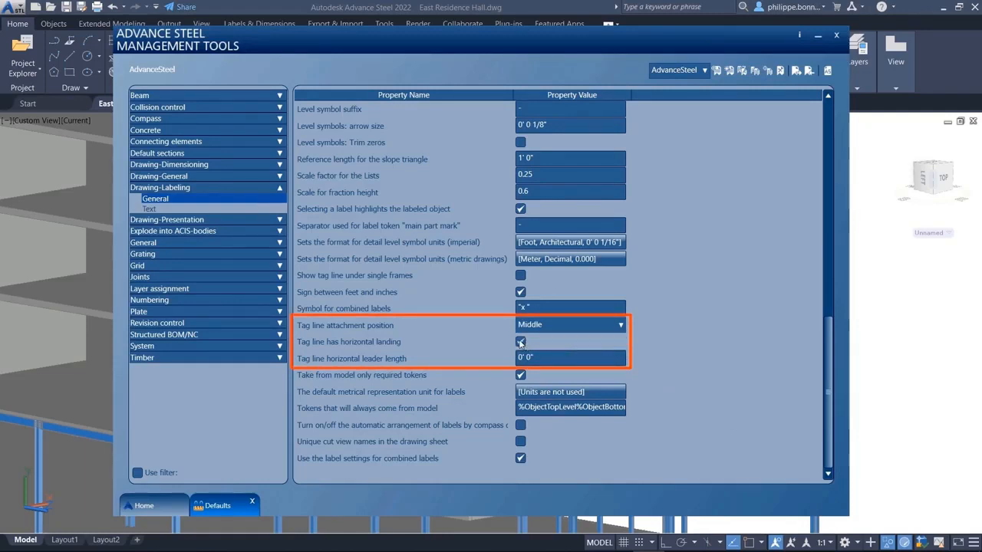
left_click(520, 341)
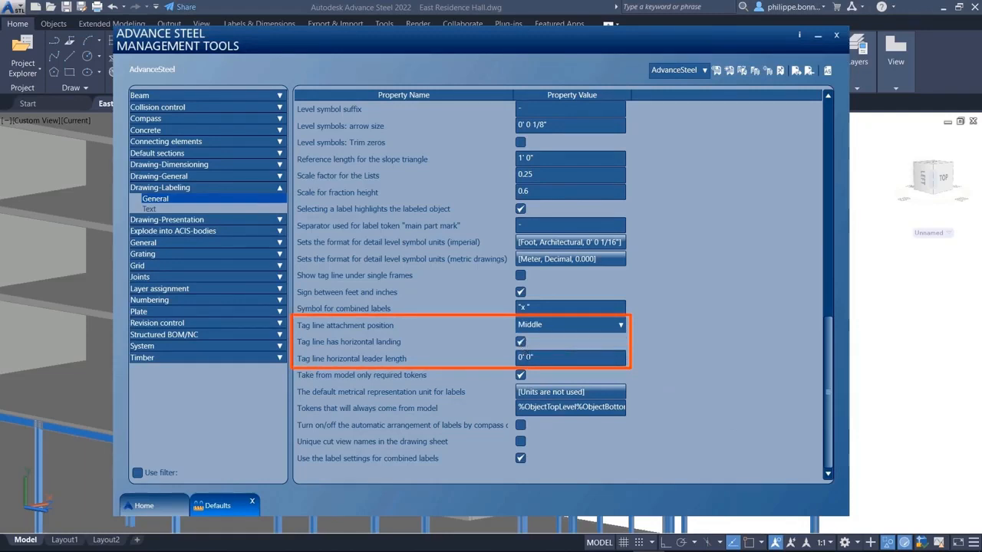
type("0' 0 1/4\"")
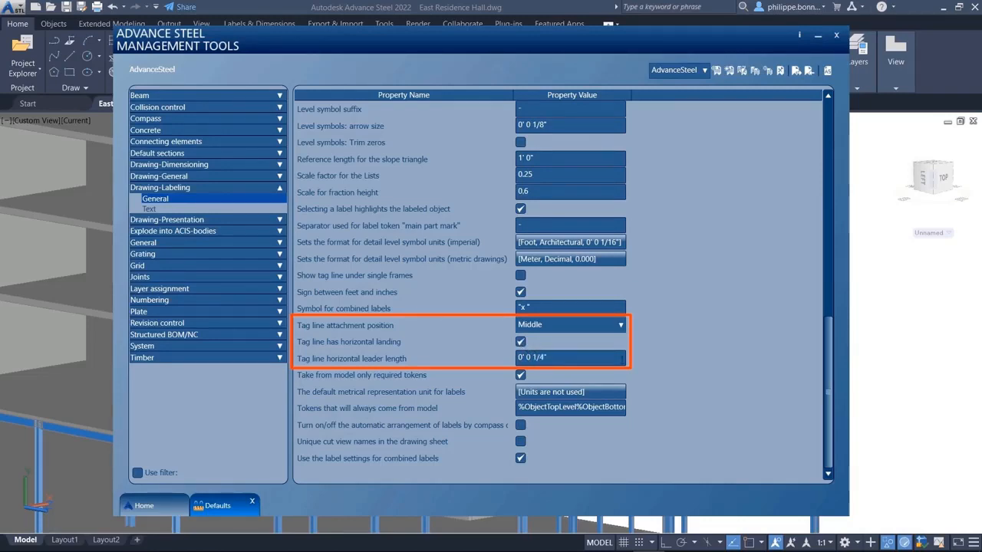
mouse_move(690, 367)
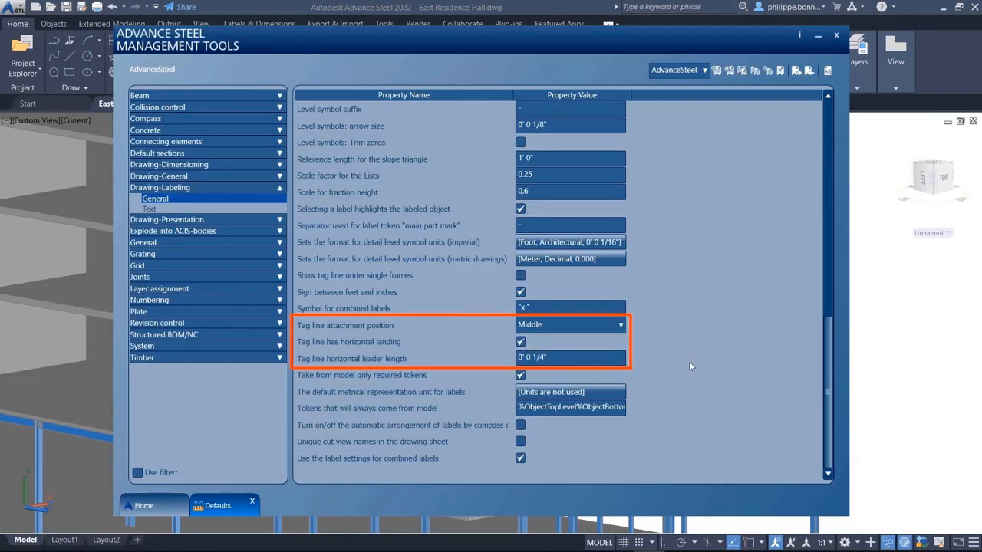
left_click(834, 36)
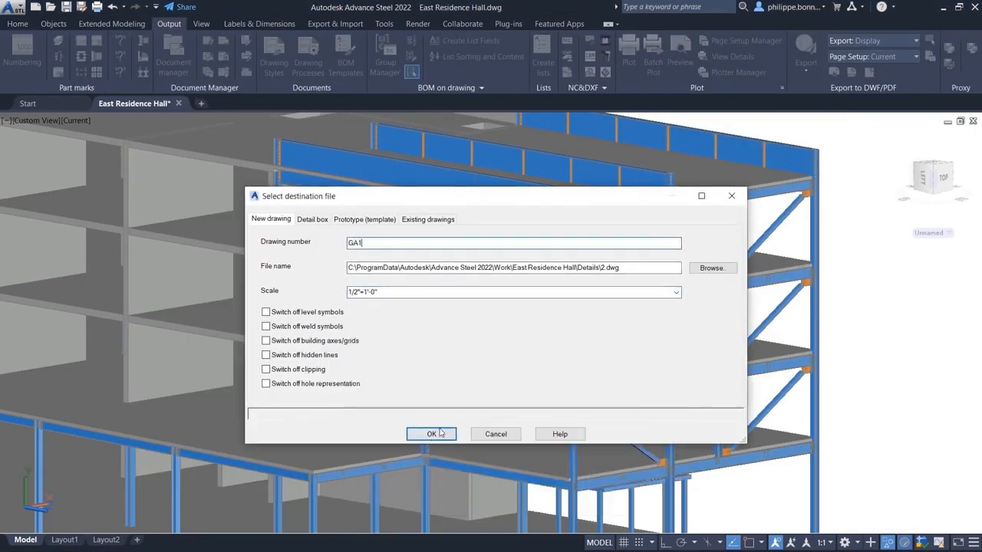
Generate GA1 and give the B58 label leader Underline attachment without horizontal landing.
left_click(431, 433)
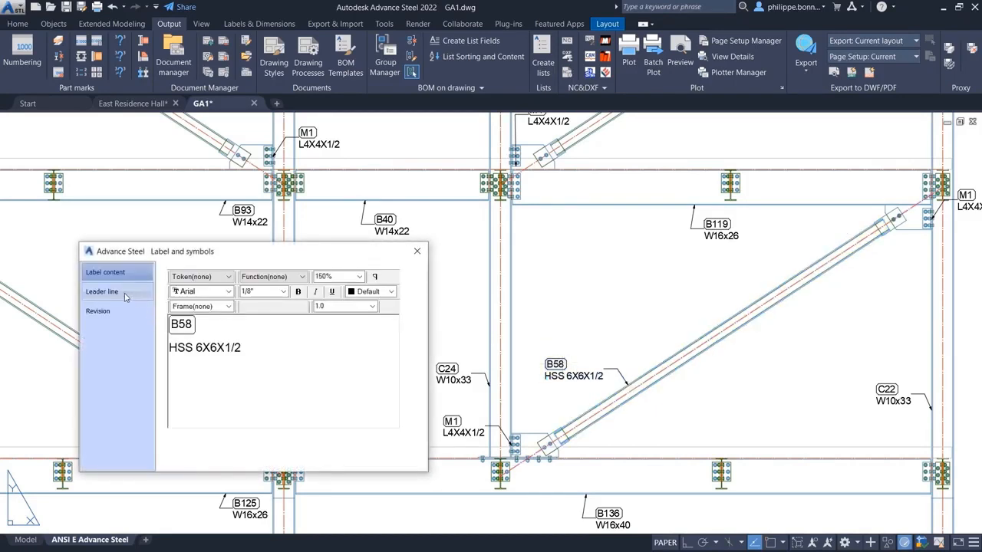
left_click(102, 291)
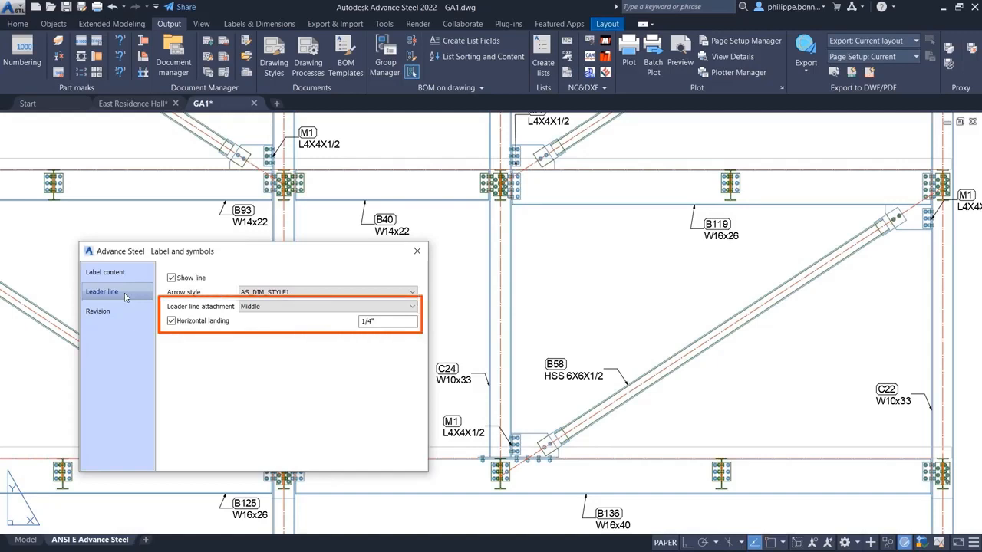
left_click(171, 321)
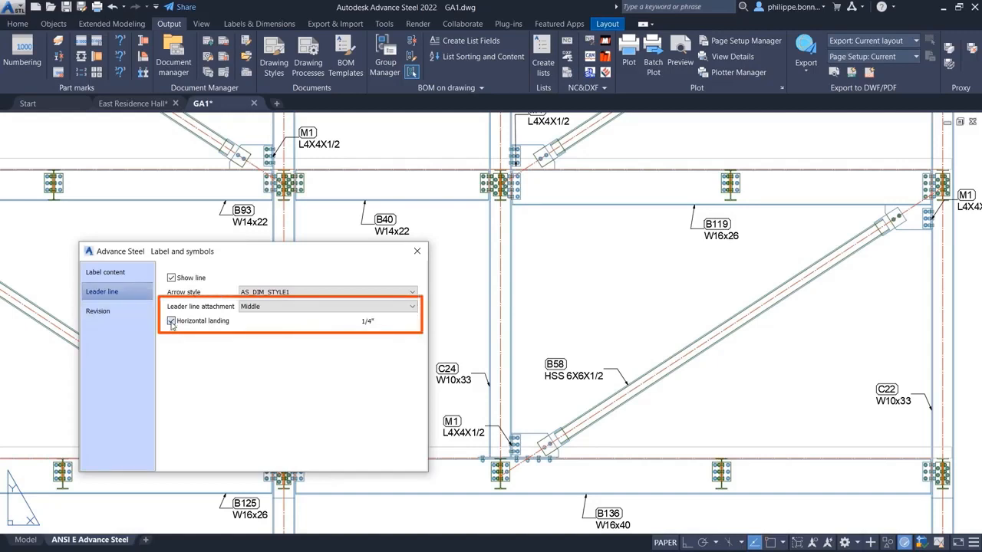
left_click(171, 320)
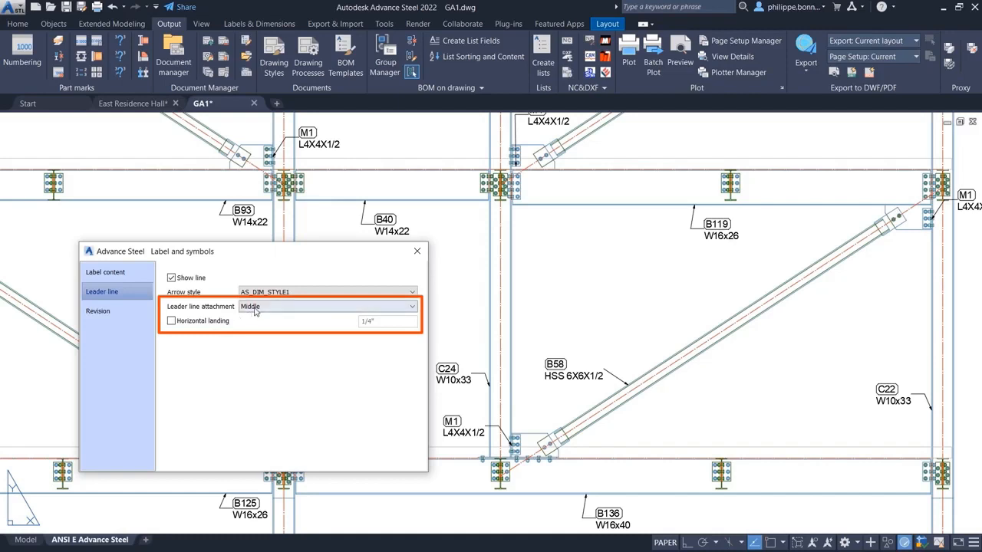
left_click(328, 306)
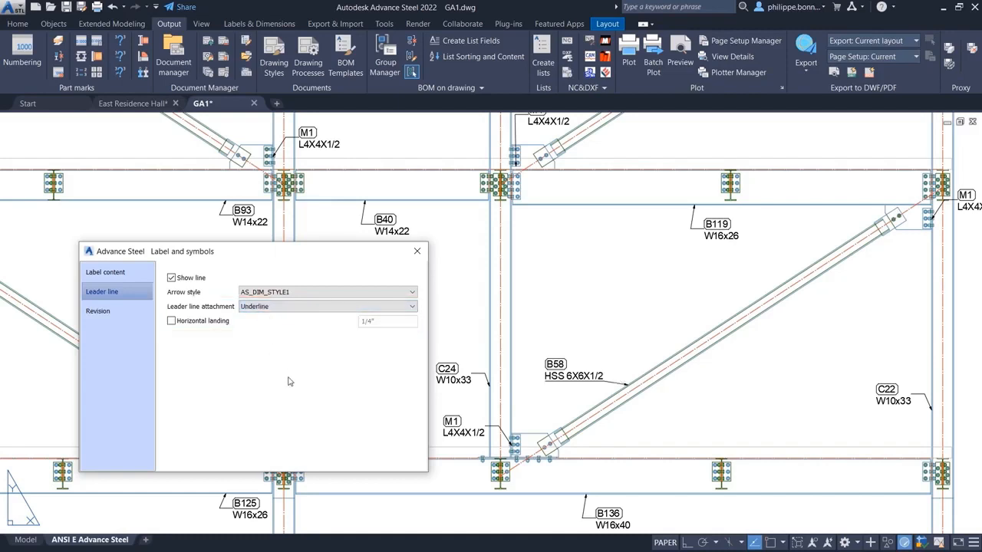
mouse_move(426, 260)
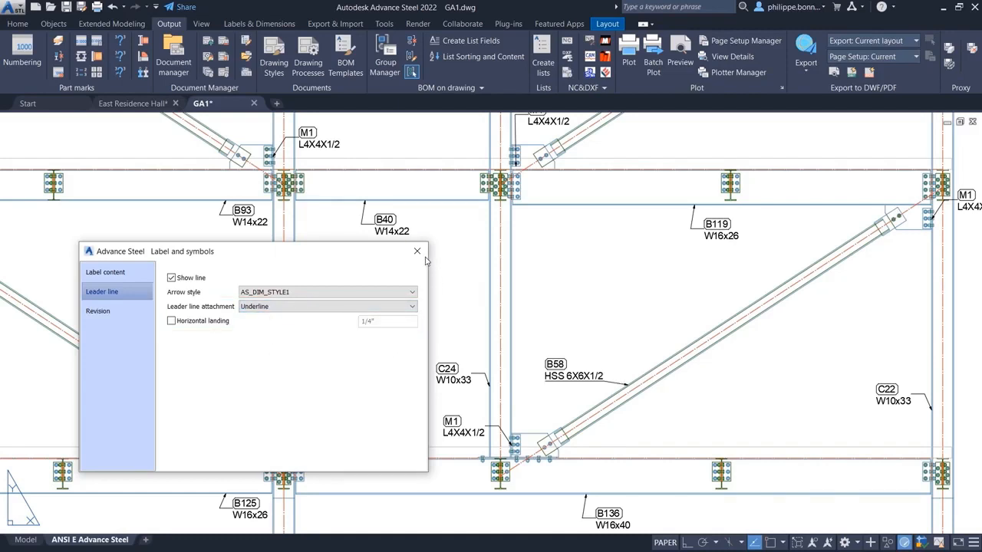
left_click(417, 250)
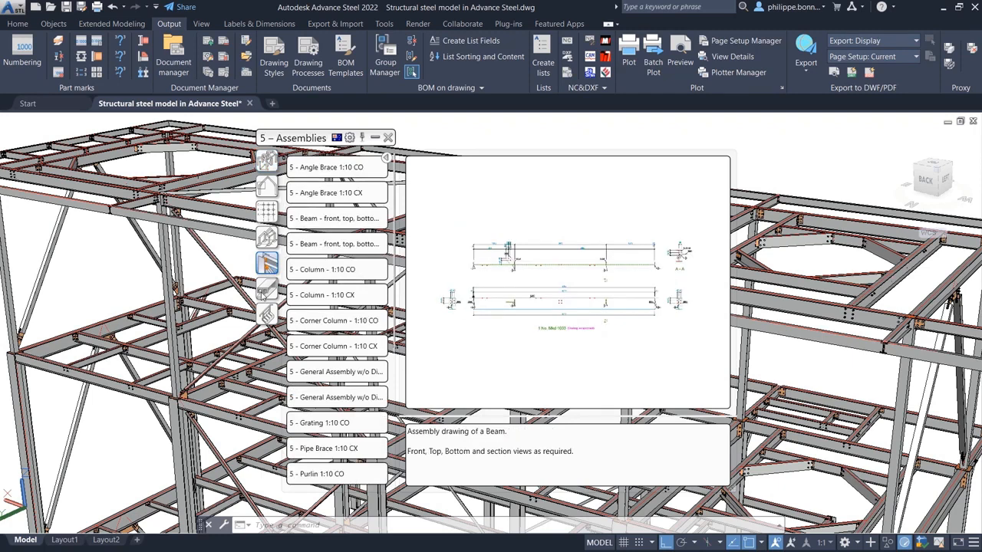
Browse the Parts and the Stairs and Railings drawing style categories.
left_click(267, 288)
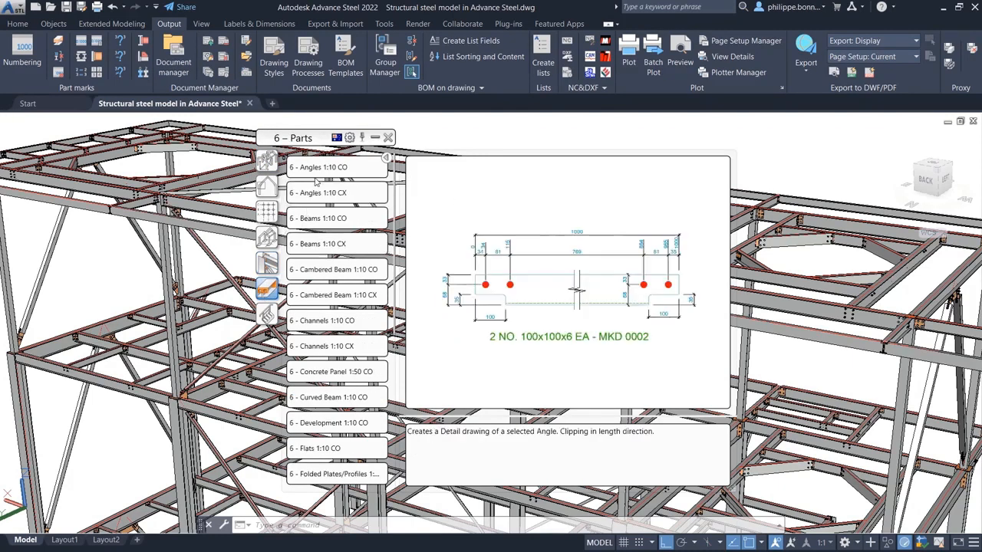
mouse_move(322, 190)
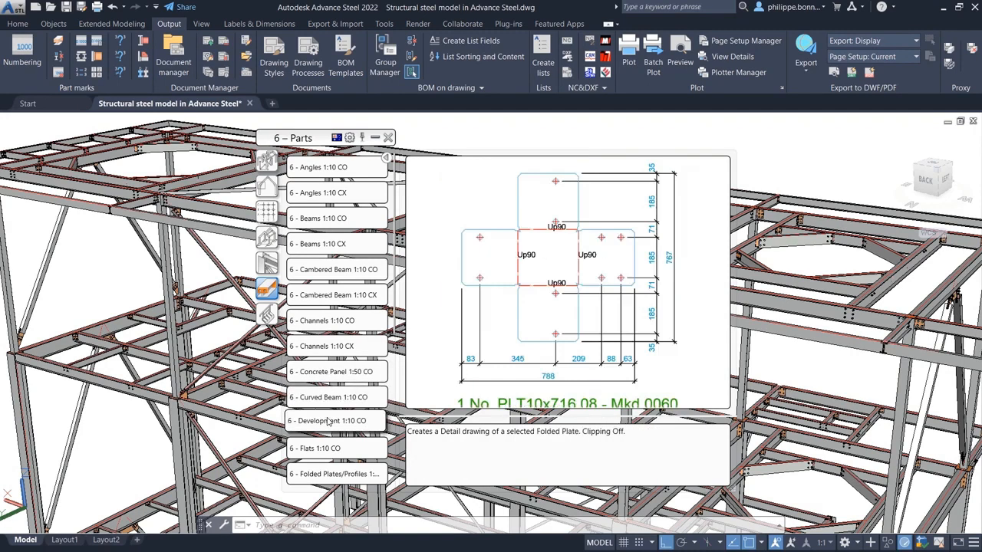
left_click(266, 315)
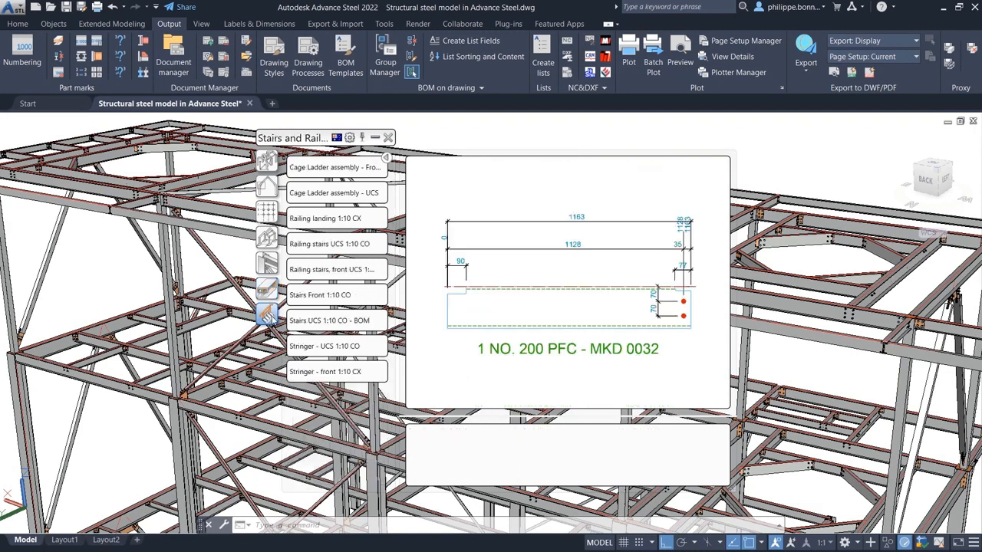
left_click(328, 320)
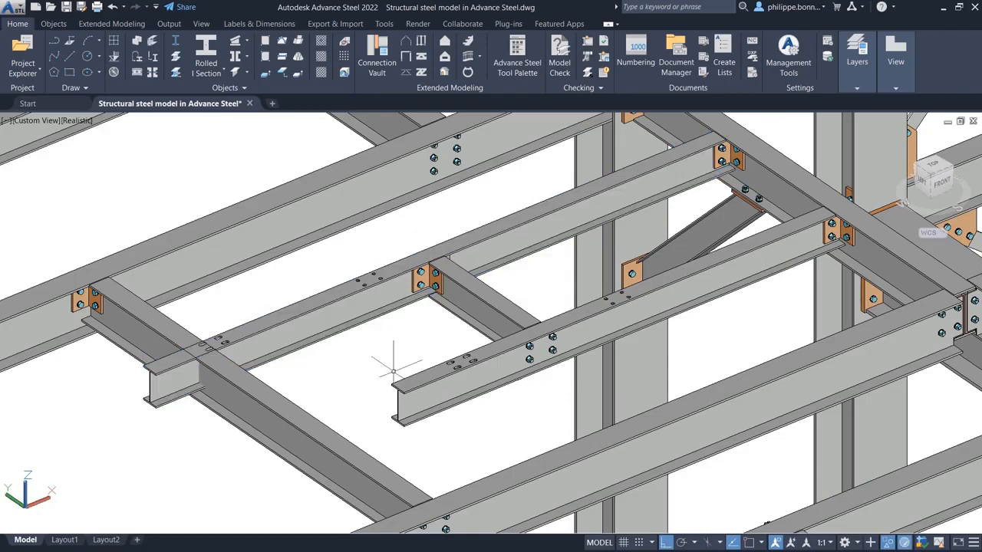
mouse_move(144, 121)
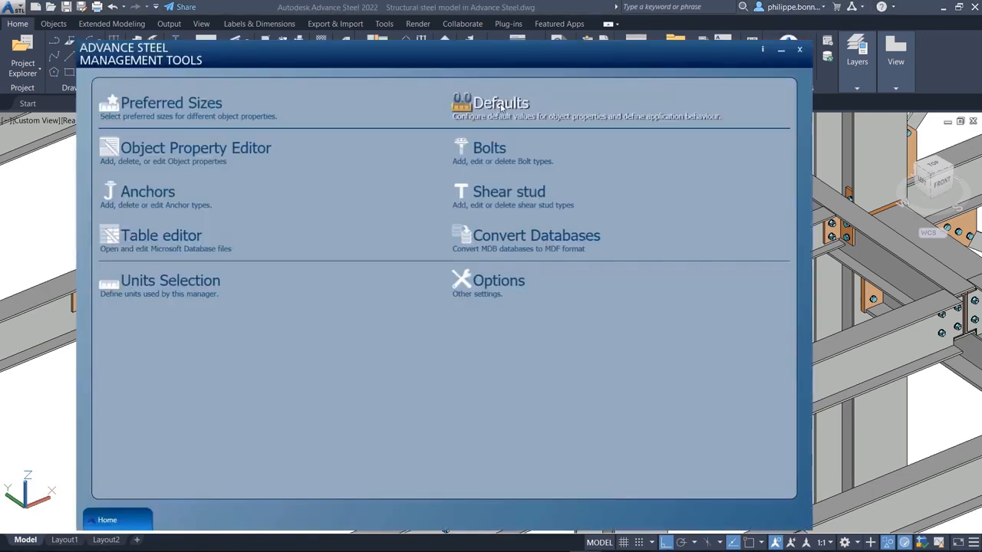
Enable Beam > General > Keep holes position constant, then close Management Tools.
left_click(502, 102)
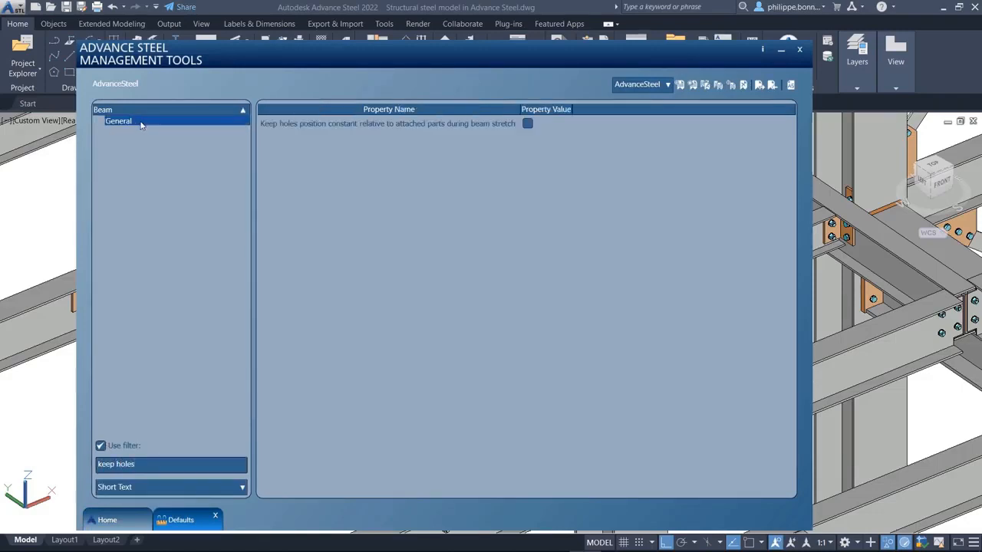
mouse_move(283, 128)
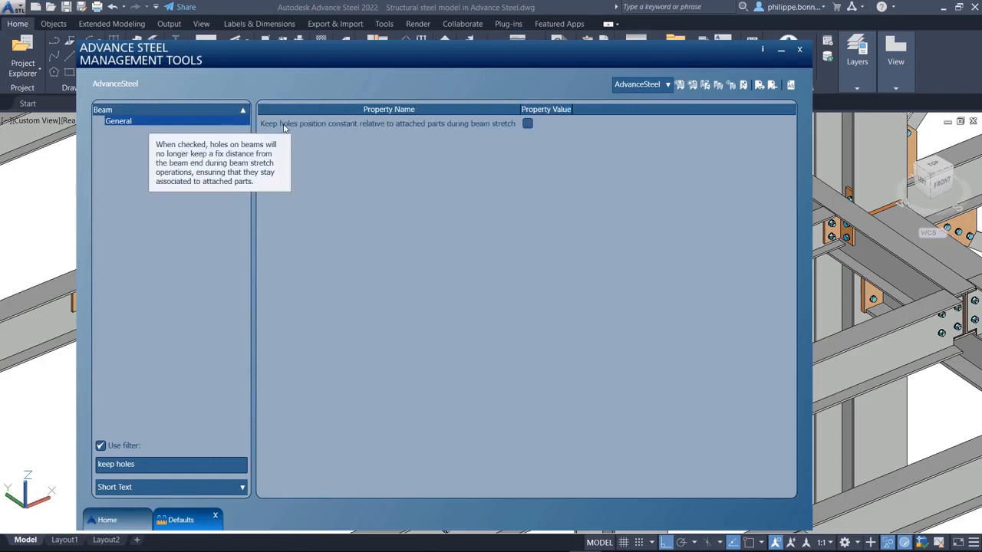
mouse_move(521, 131)
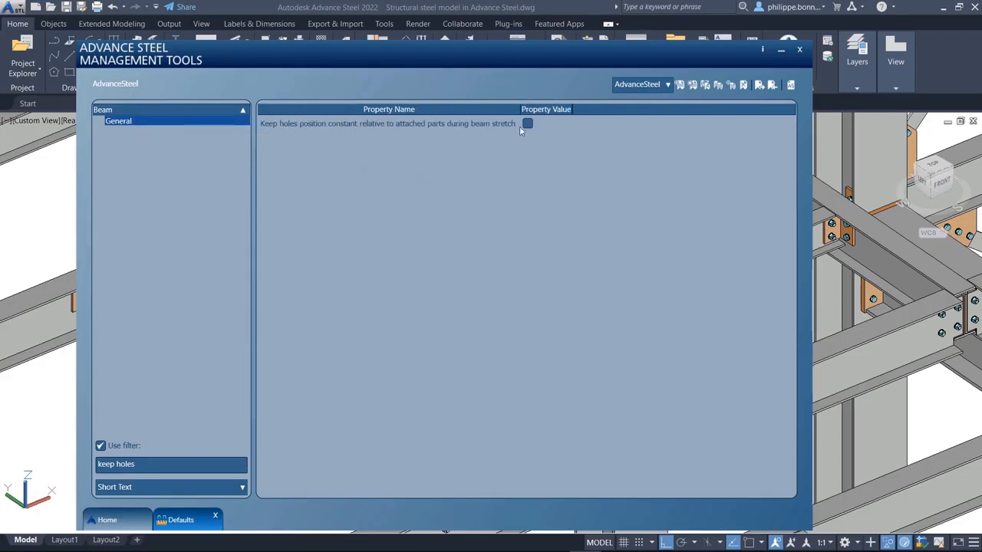
left_click(526, 124)
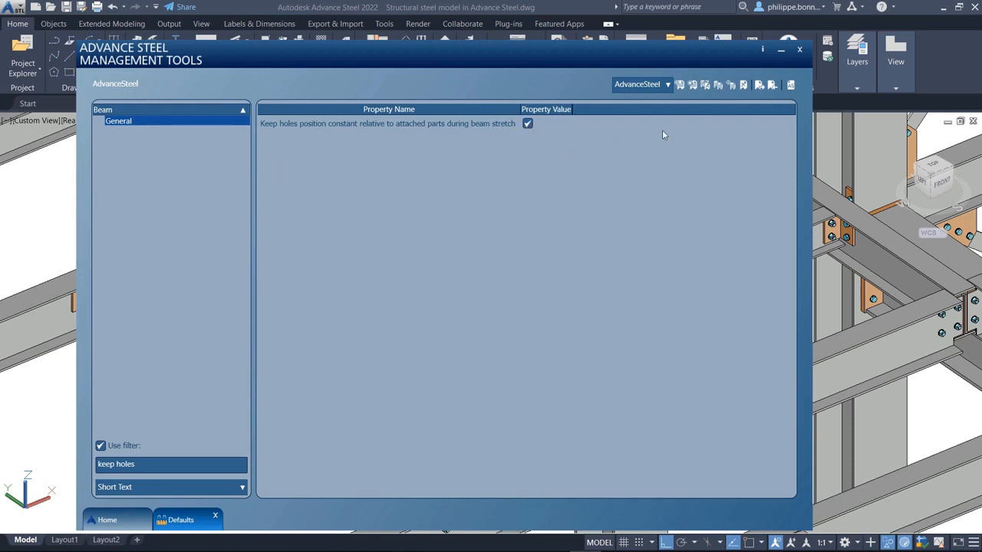
mouse_move(803, 63)
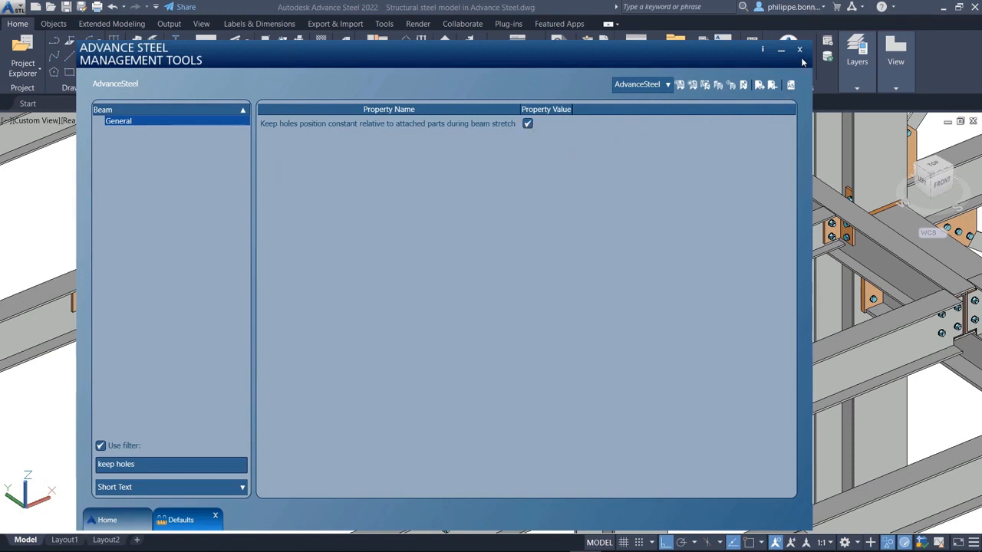
left_click(798, 49)
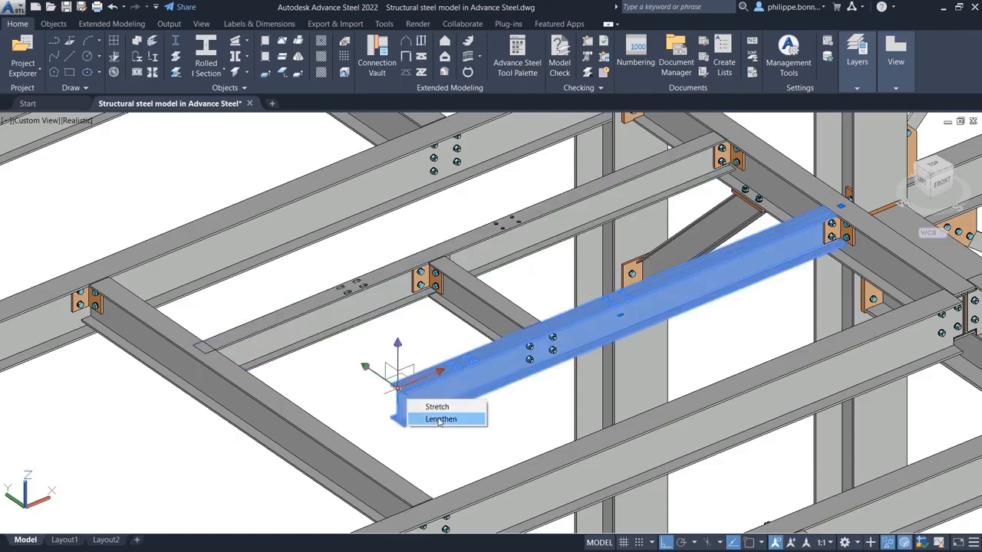
Choose Lengthen from the floor beam's end grip menu.
left_click(446, 419)
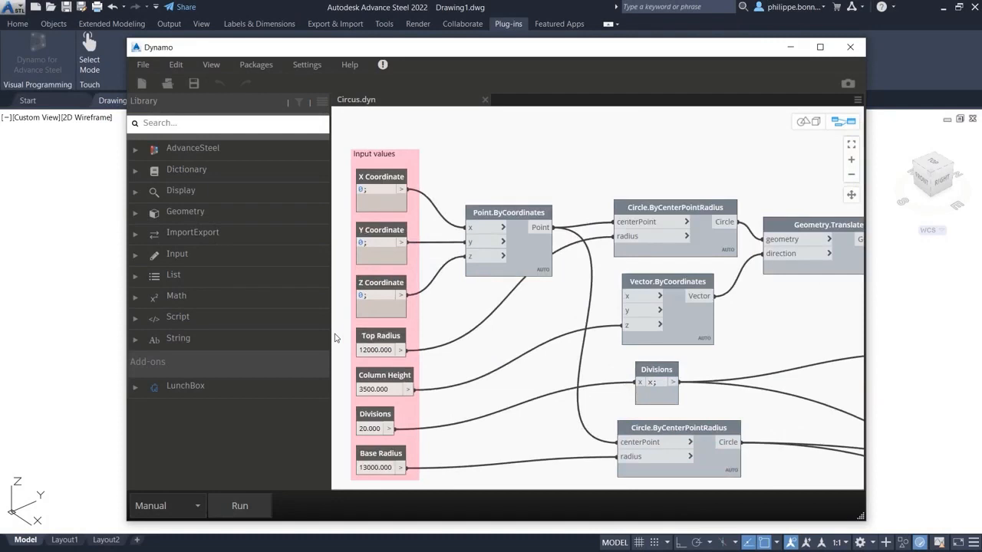
mouse_move(825, 336)
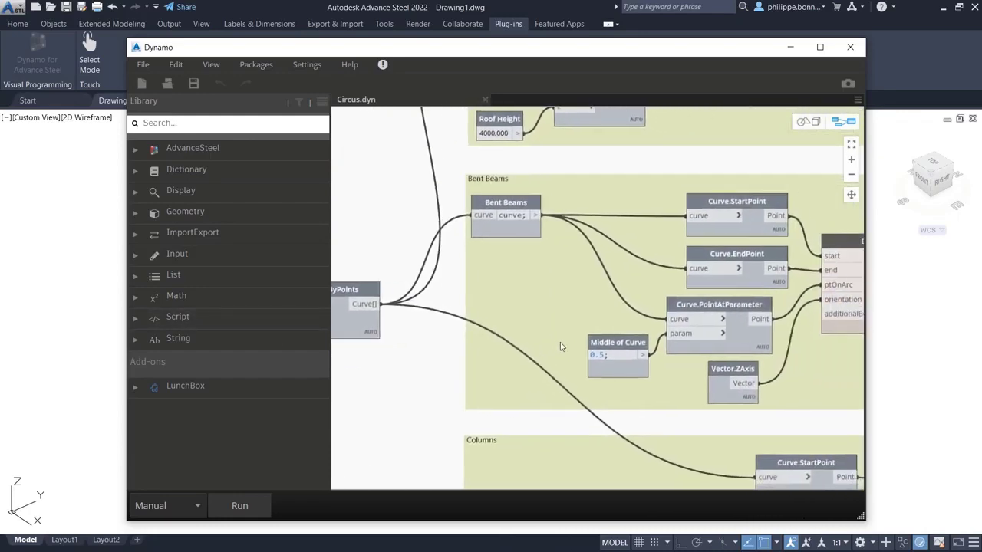
Scroll the Circus graph to the Bent Beams group and expand the AdvanceSteel library.
scroll("down", 3)
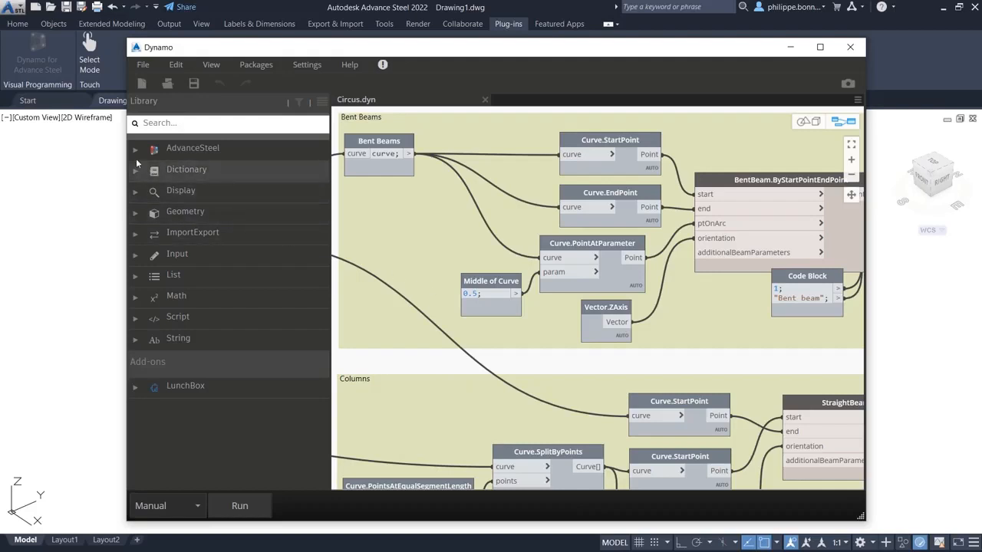
left_click(136, 148)
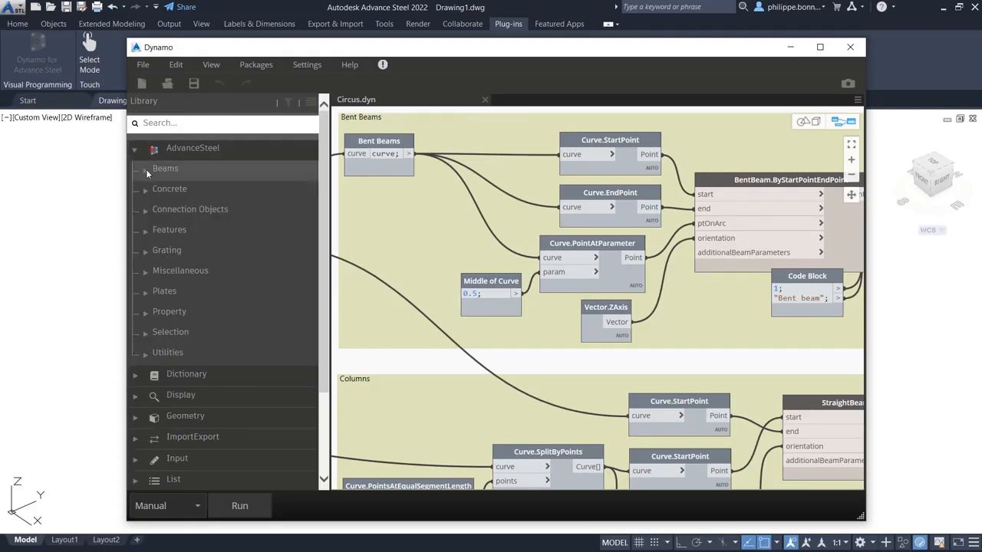
Expand AdvanceSteel Beams to list PolyBeam nodes, then open Connection Objects.
left_click(146, 168)
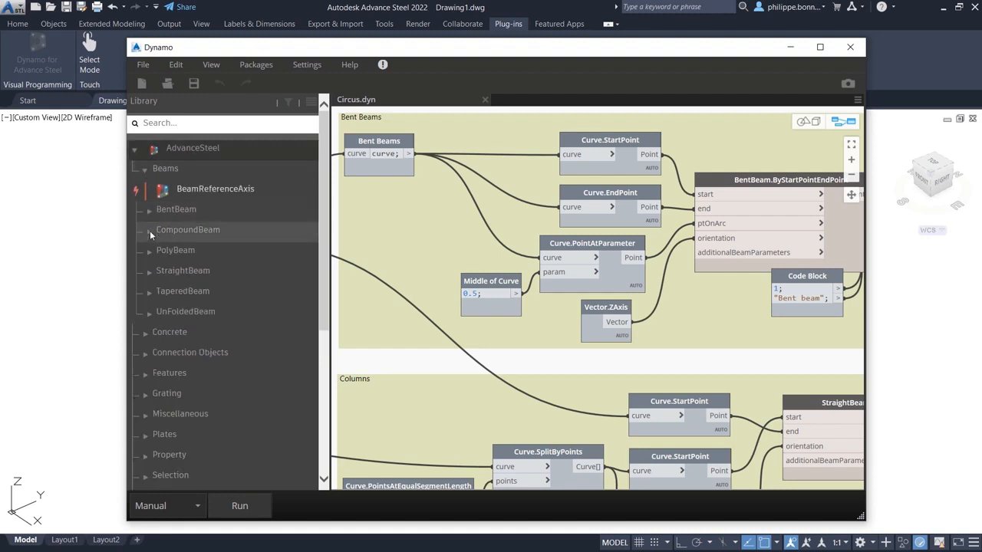
mouse_move(153, 250)
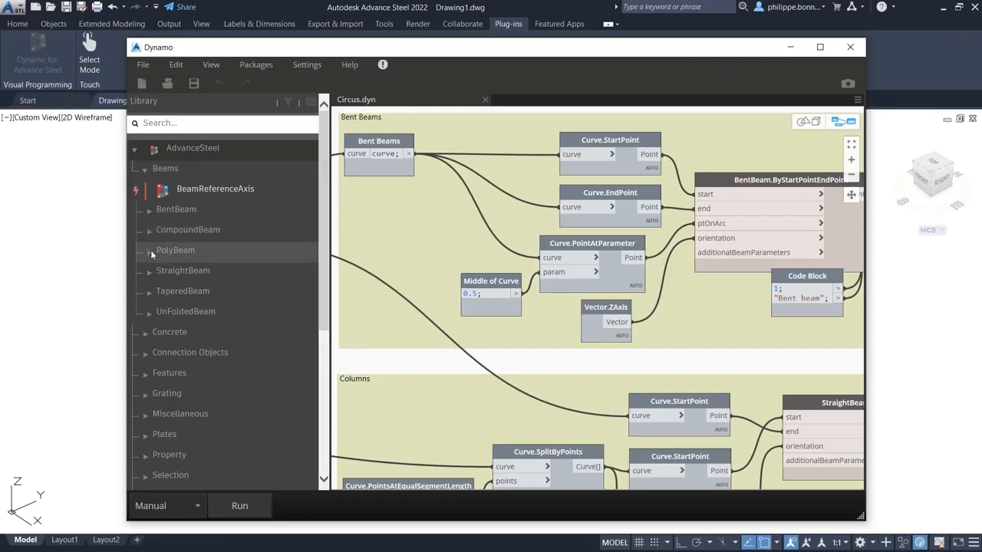
left_click(174, 250)
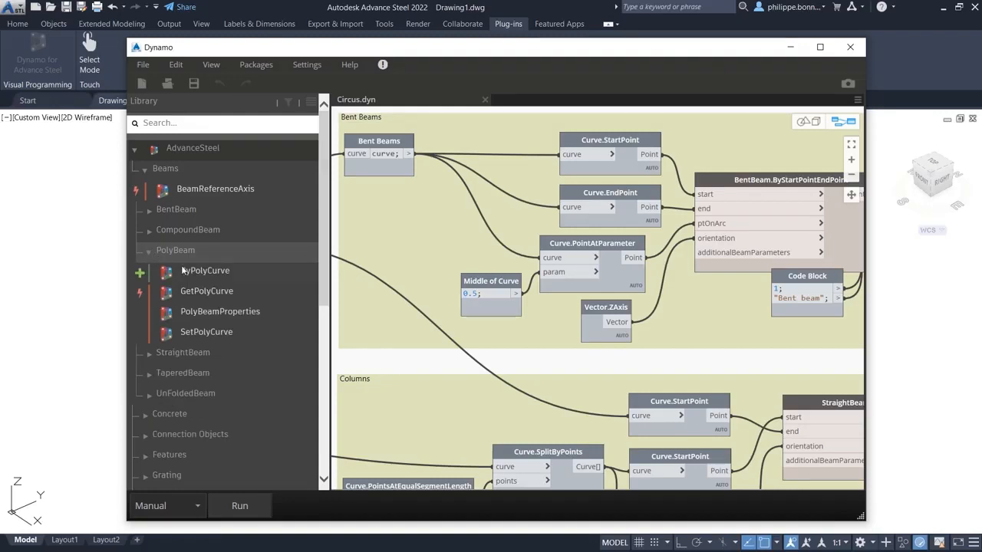
mouse_move(205, 270)
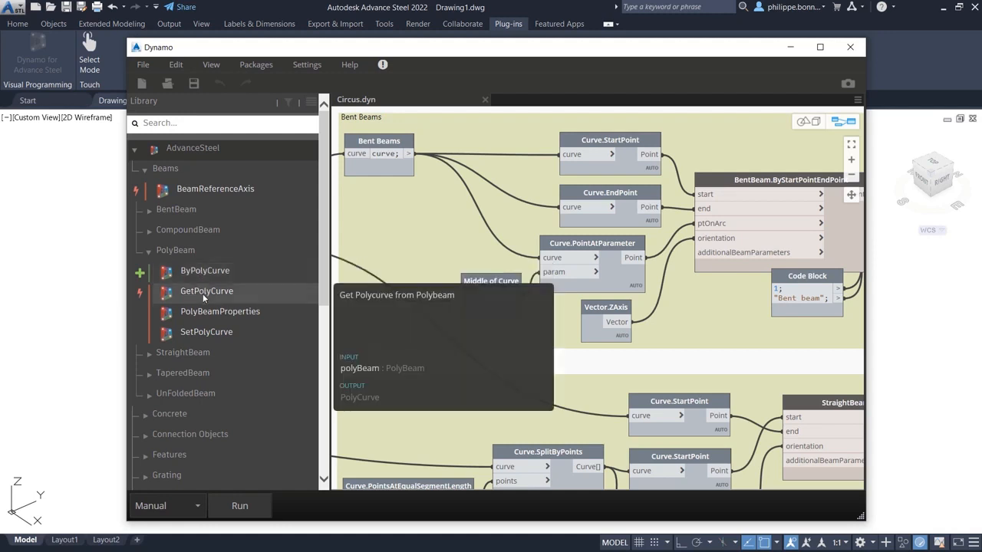
mouse_move(156, 391)
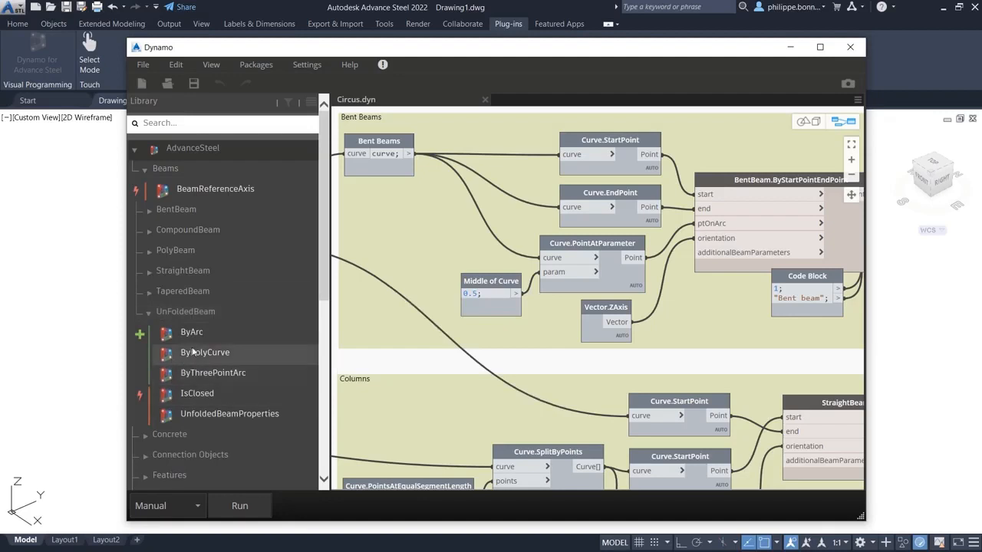
mouse_move(191, 332)
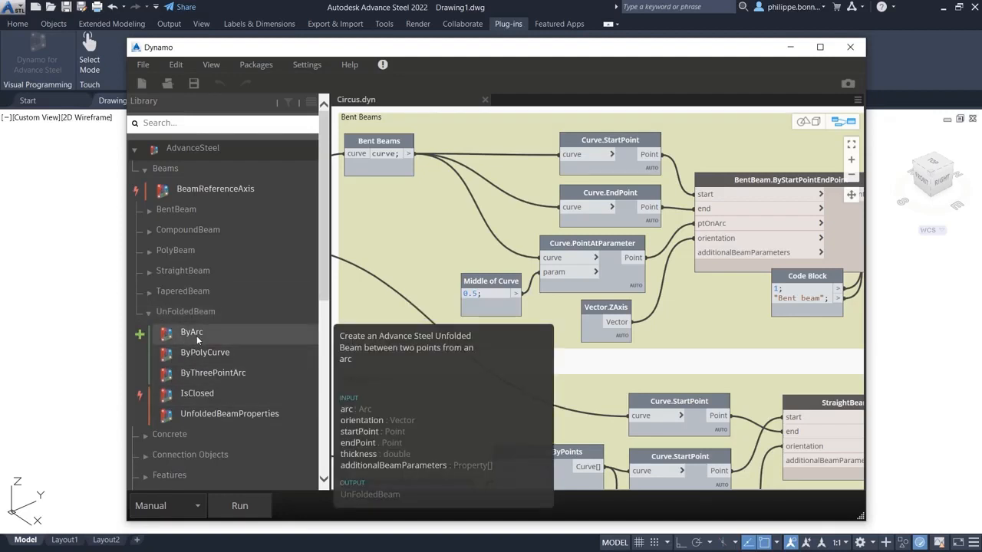
mouse_move(217, 376)
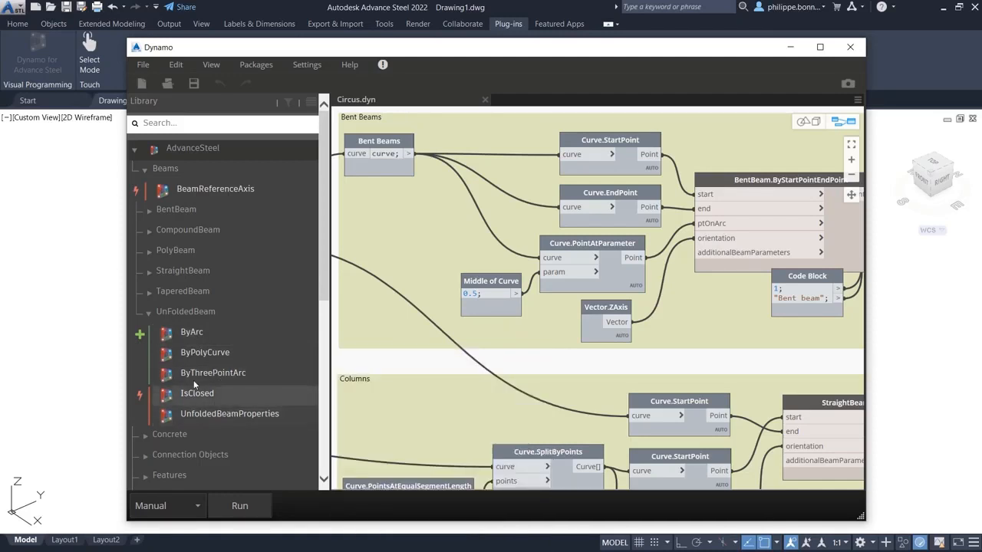
left_click(148, 311)
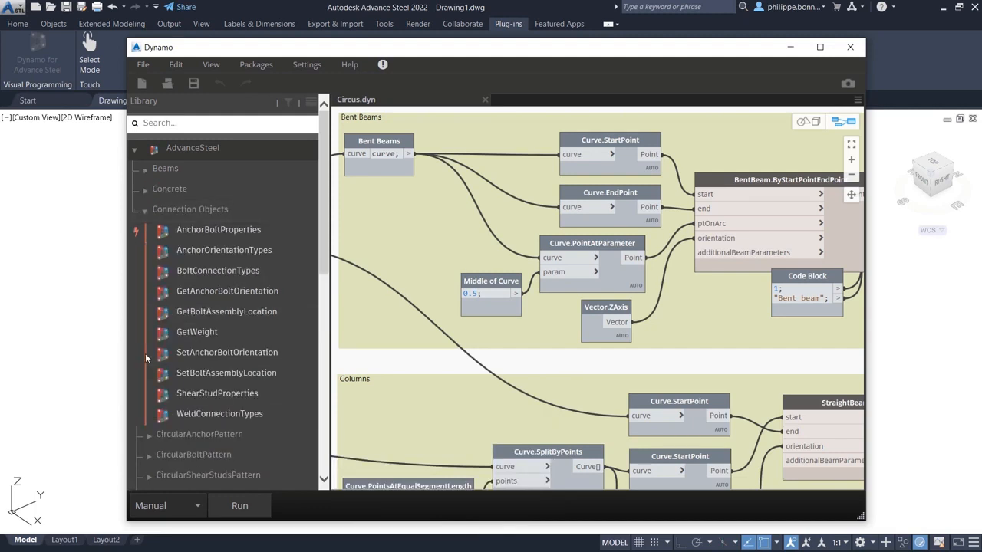
mouse_move(219, 230)
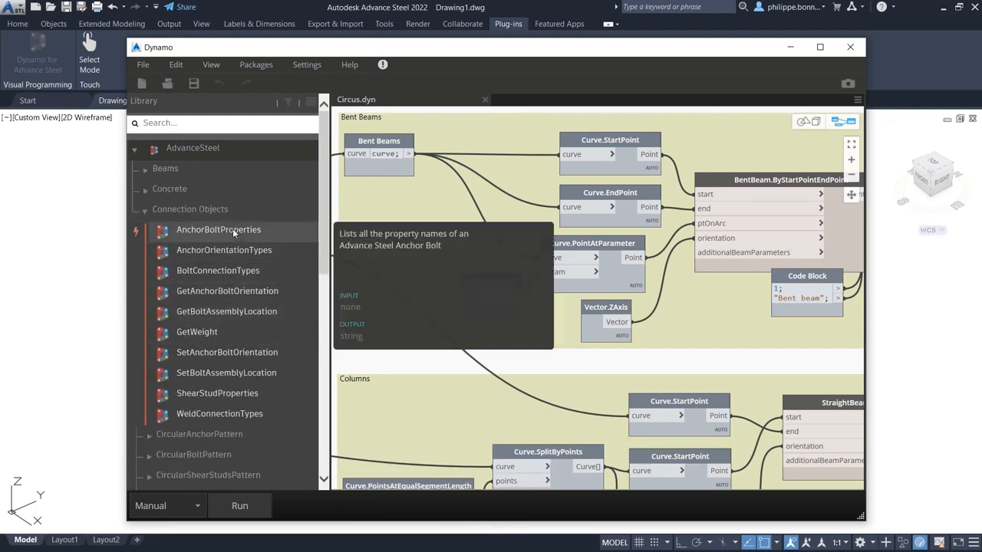
mouse_move(224, 250)
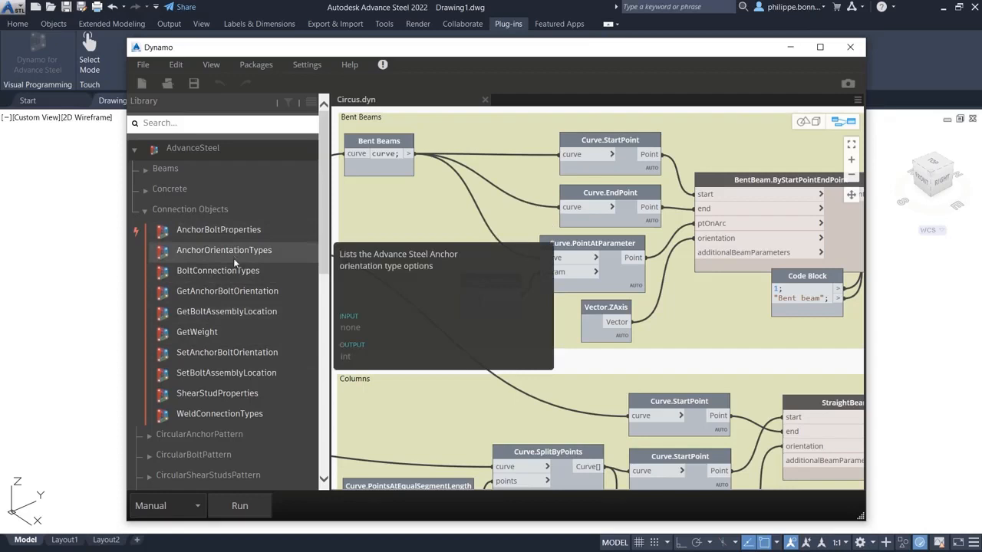
mouse_move(234, 273)
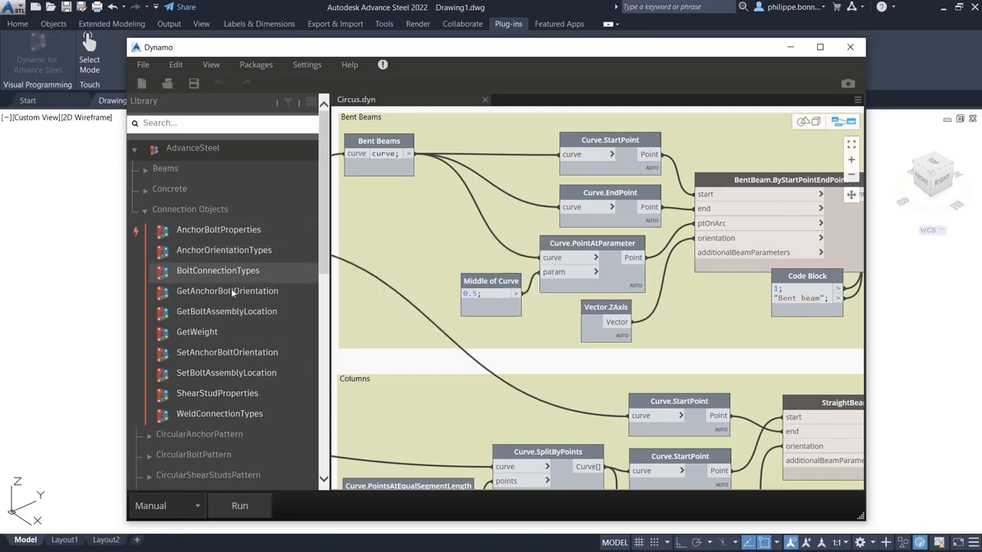
mouse_move(231, 394)
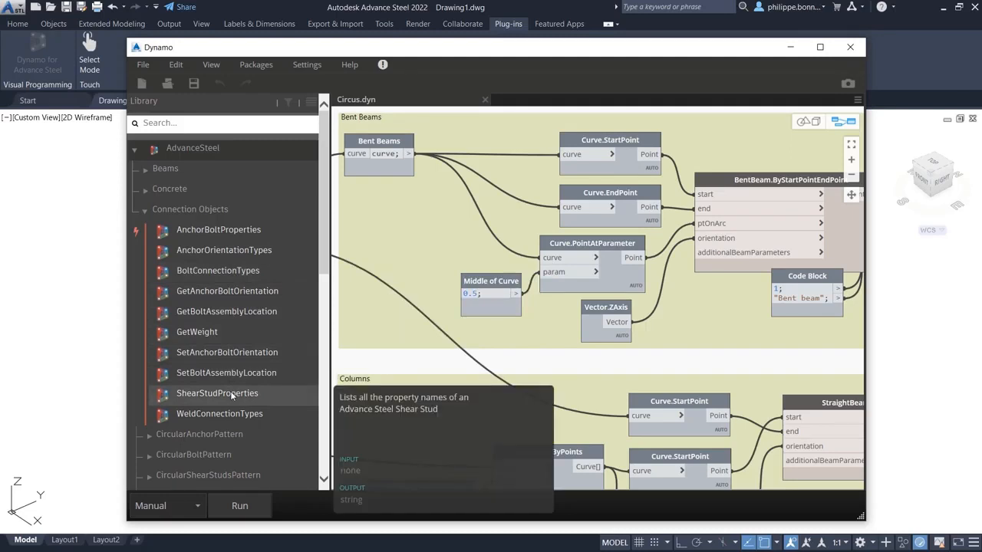
mouse_move(231, 414)
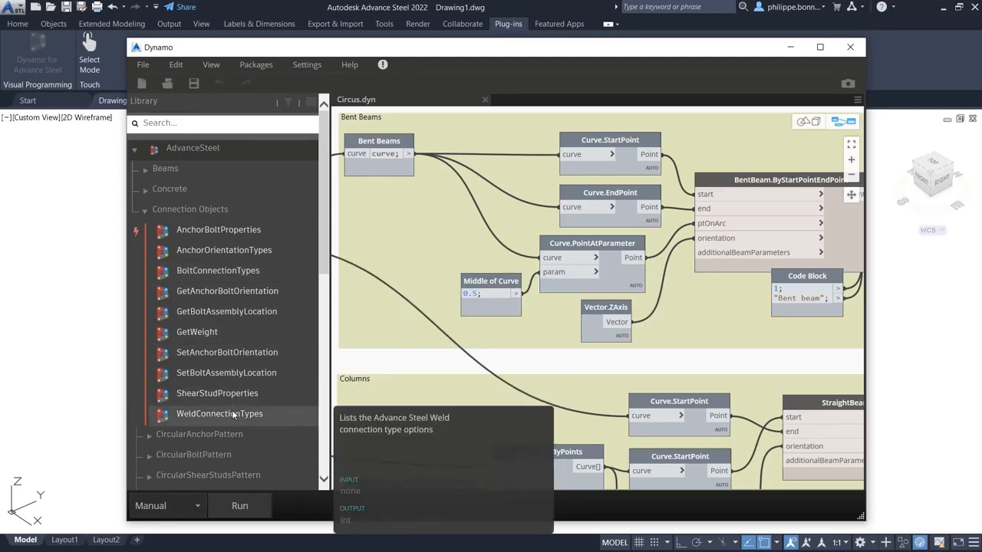
mouse_move(228, 394)
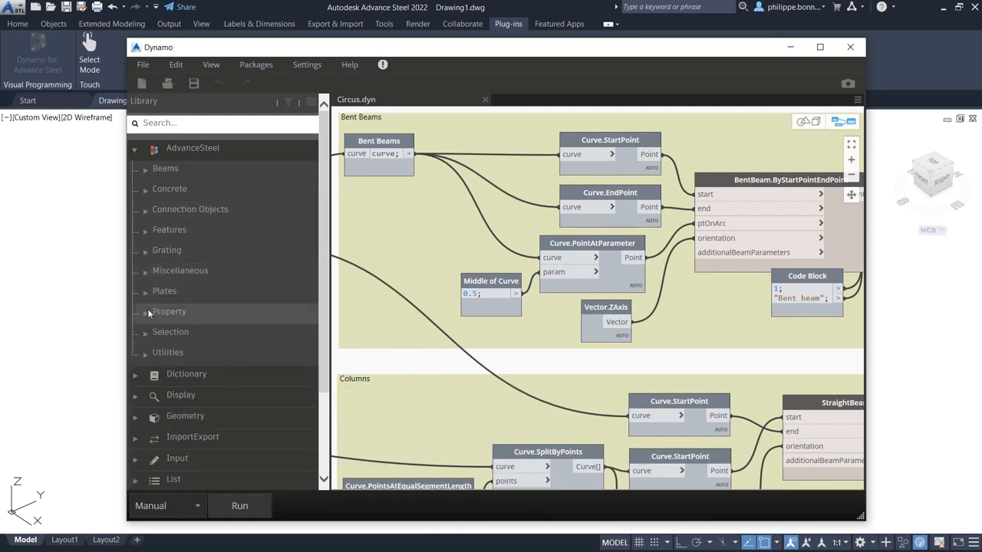
Browse Property, Selection and Utilities Beam/Geometry nodes, ending on SteelObject utility nodes.
left_click(169, 311)
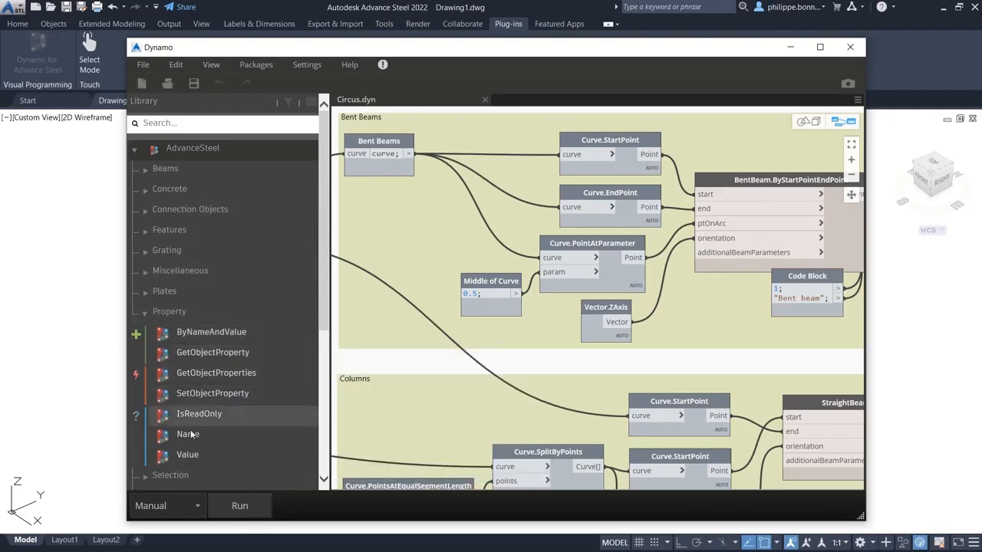
mouse_move(187, 434)
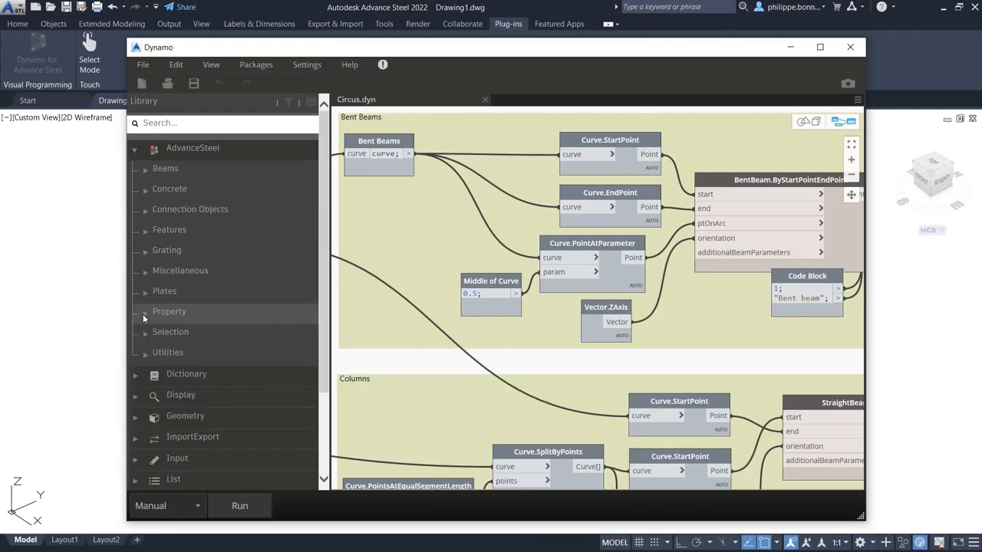
left_click(170, 332)
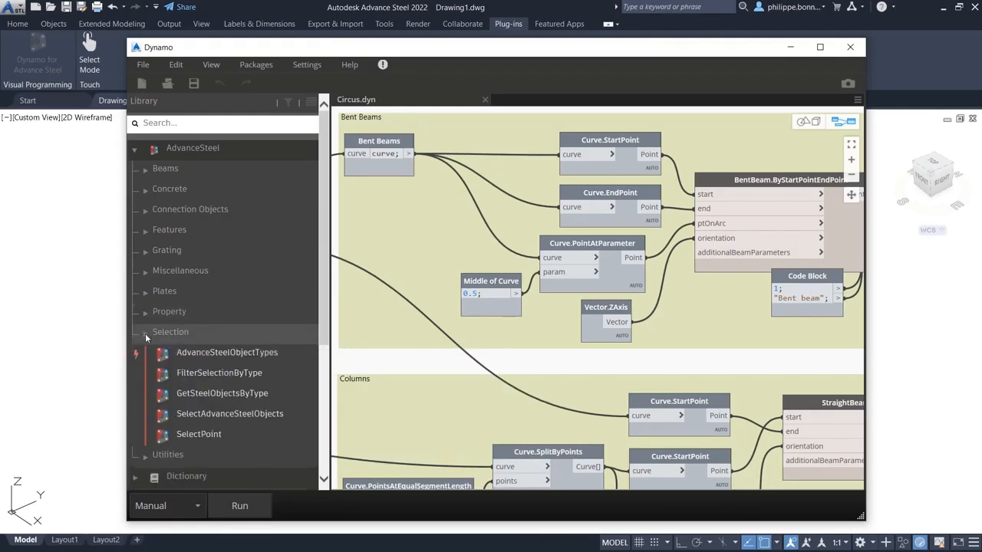
mouse_move(217, 373)
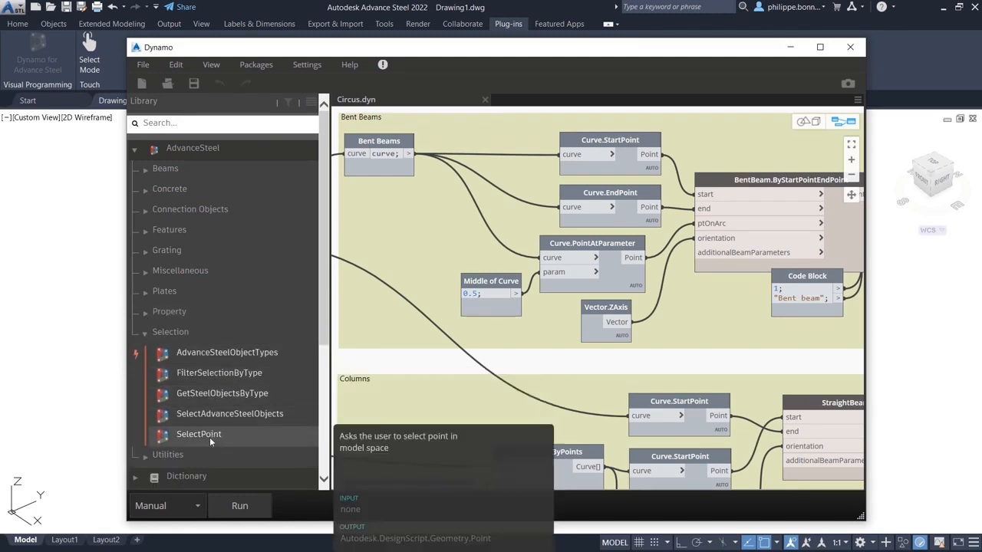
left_click(145, 331)
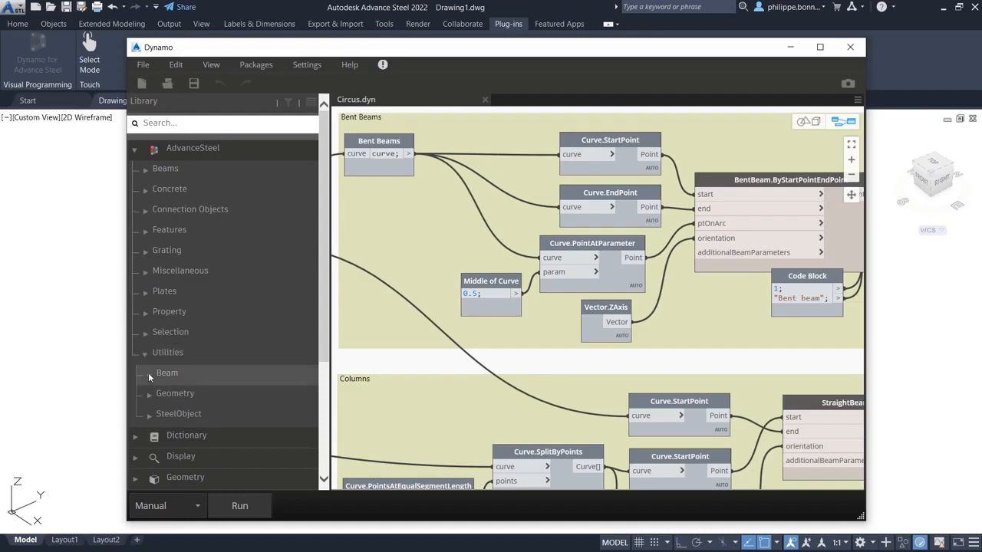
left_click(149, 373)
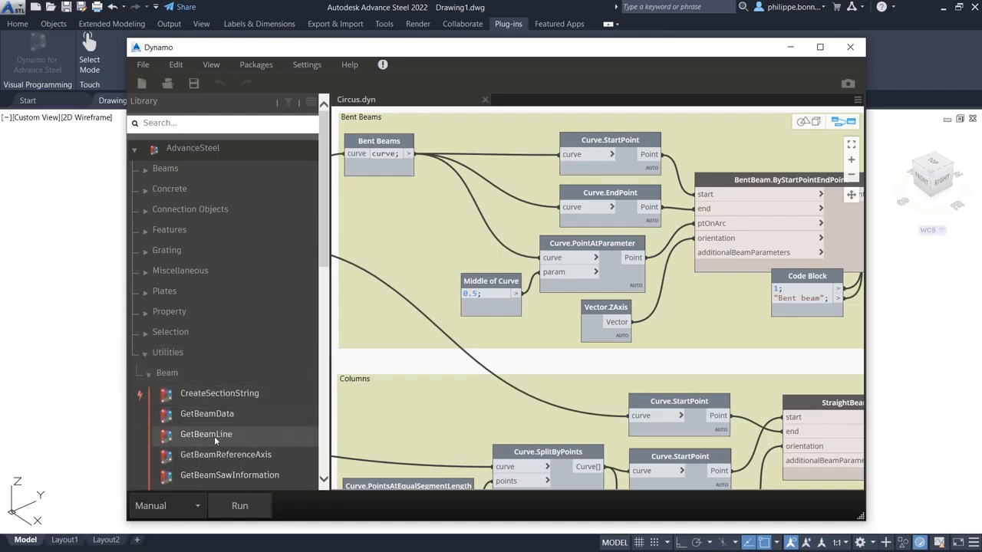
mouse_move(221, 458)
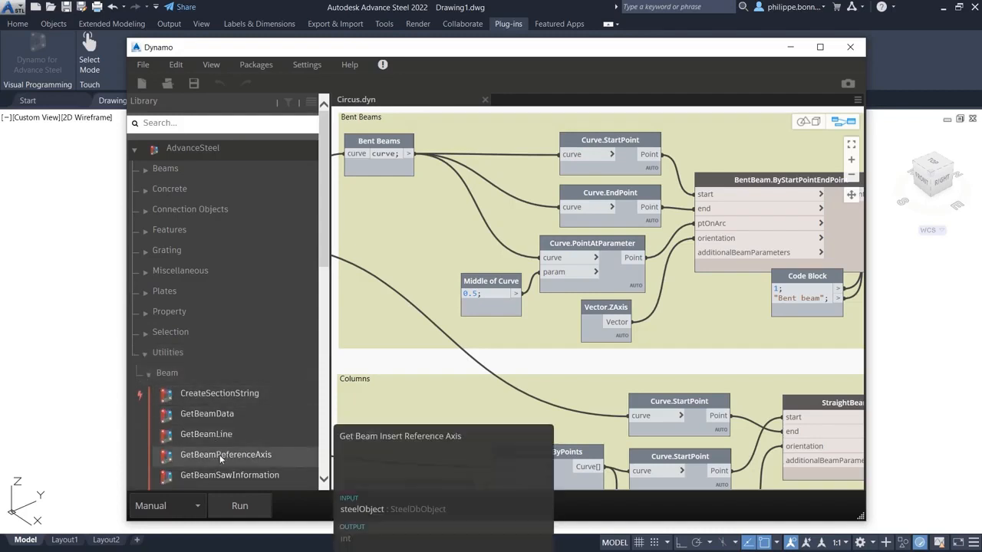
left_click(145, 373)
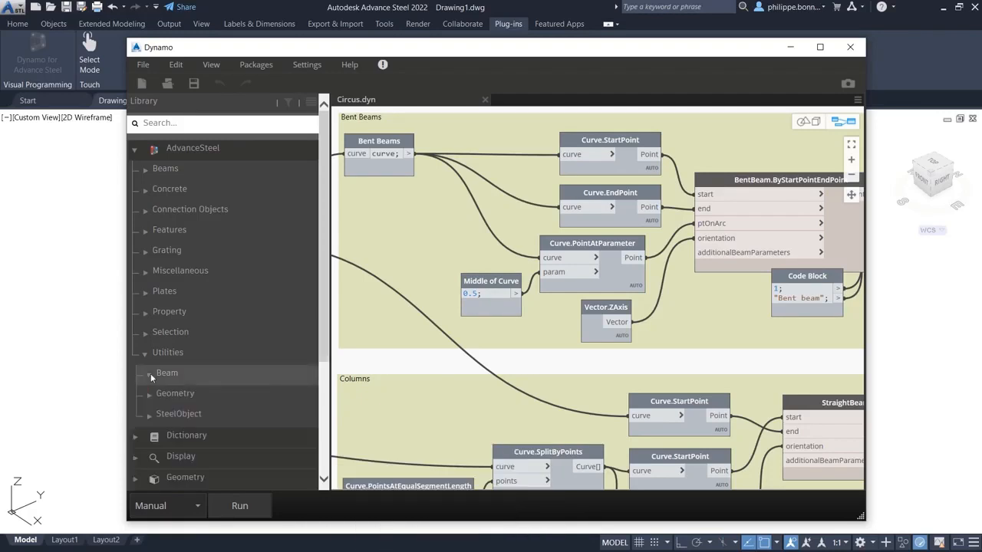
left_click(149, 393)
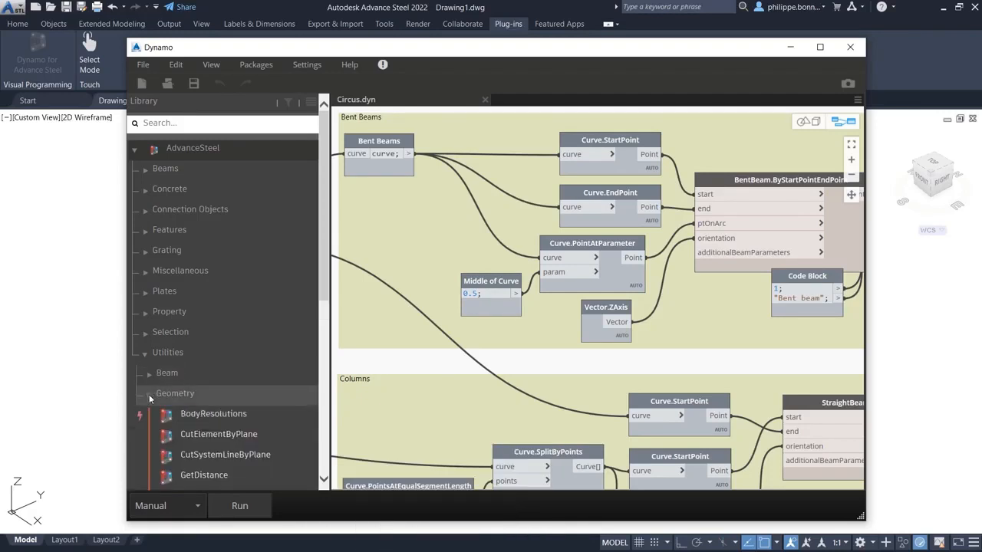
mouse_move(202, 474)
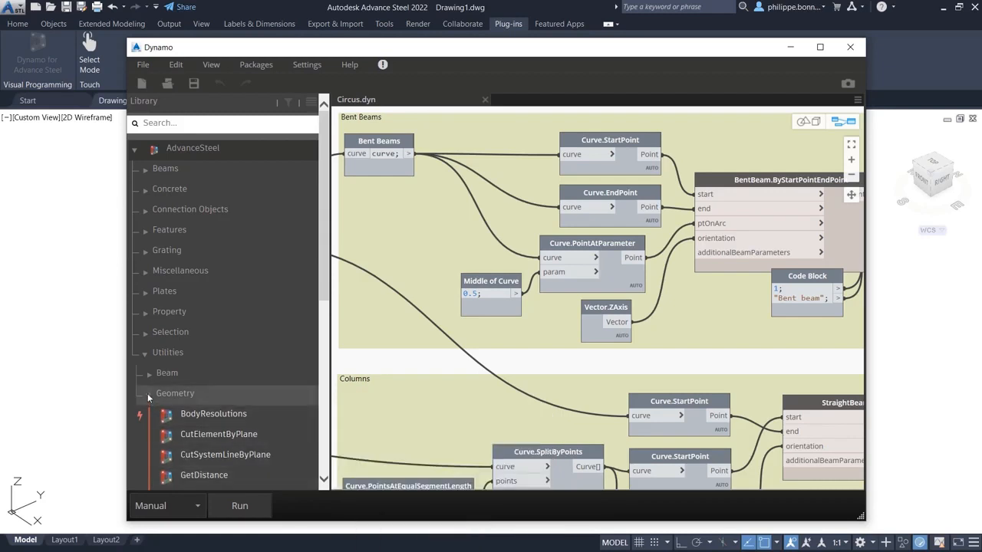
left_click(148, 393)
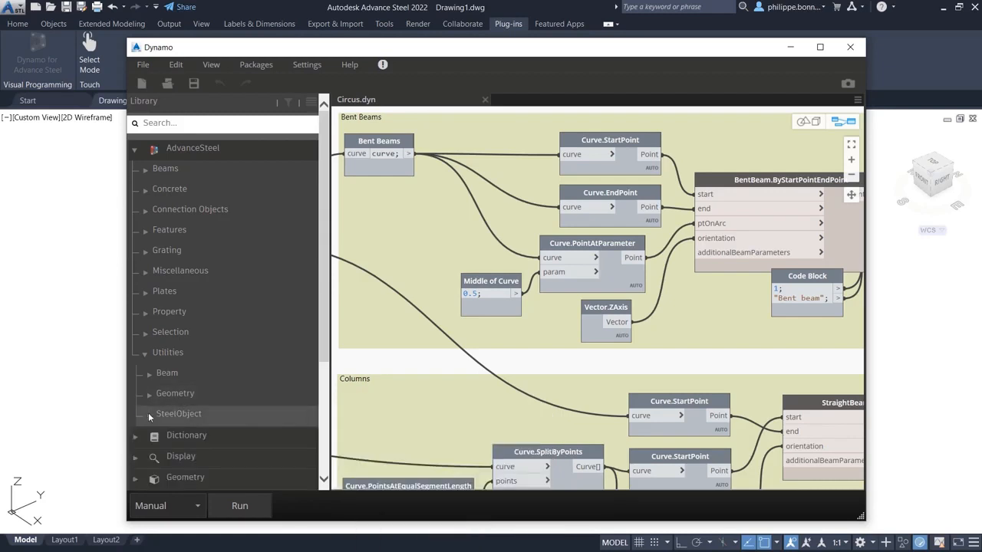
left_click(179, 414)
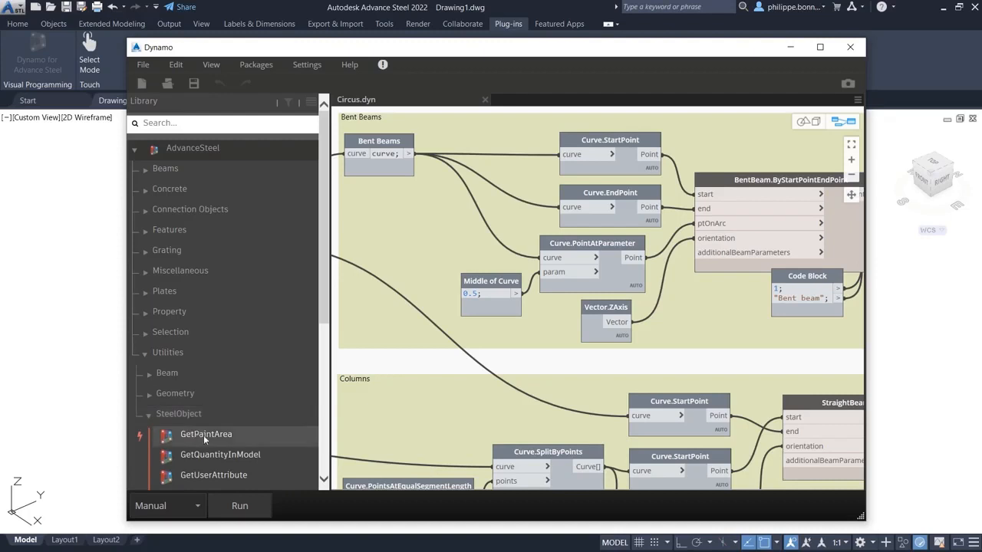
mouse_move(209, 477)
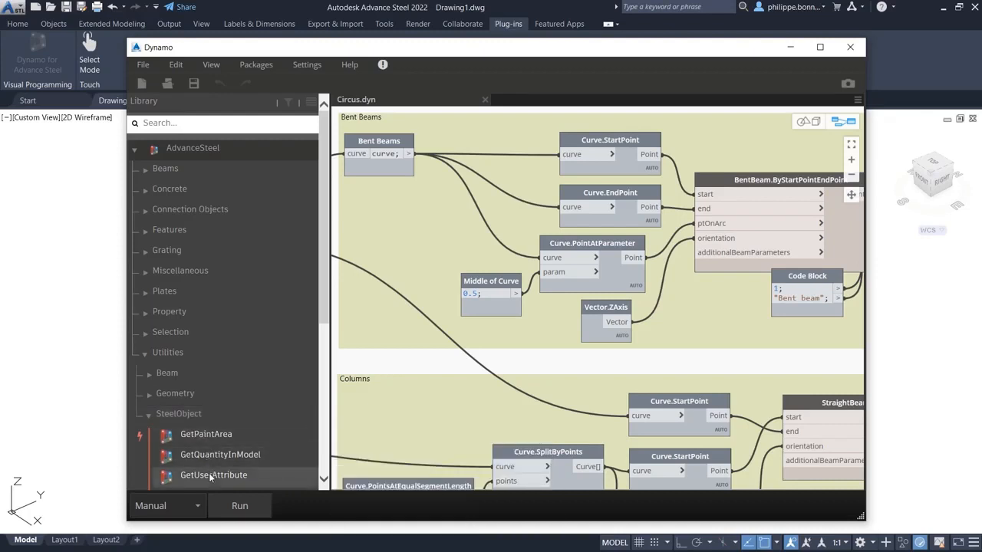
mouse_move(211, 475)
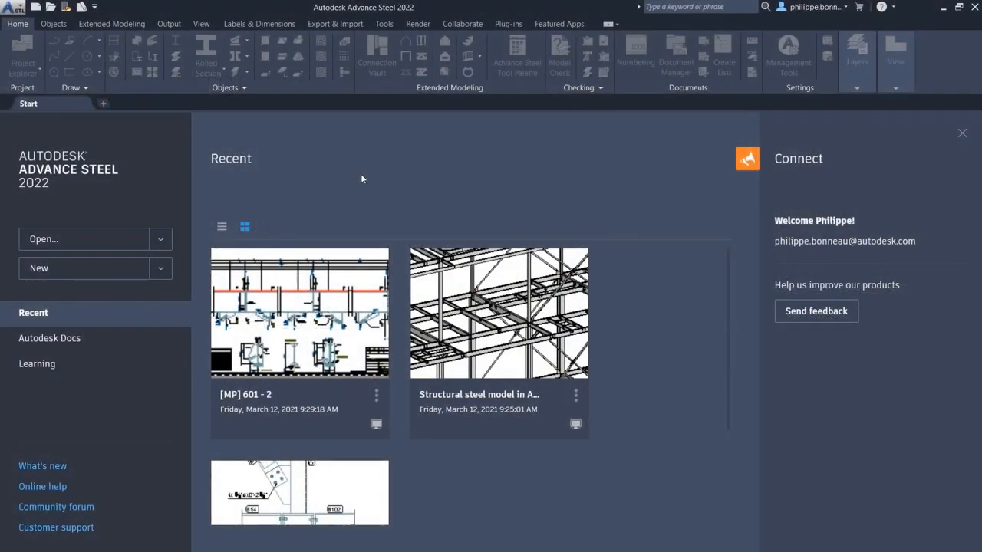
mouse_move(66, 127)
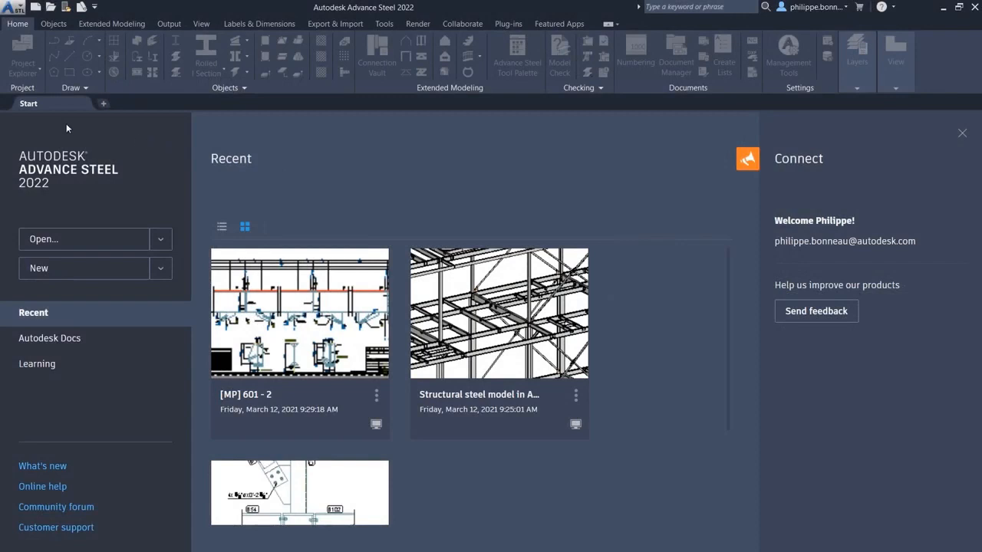
mouse_move(49, 115)
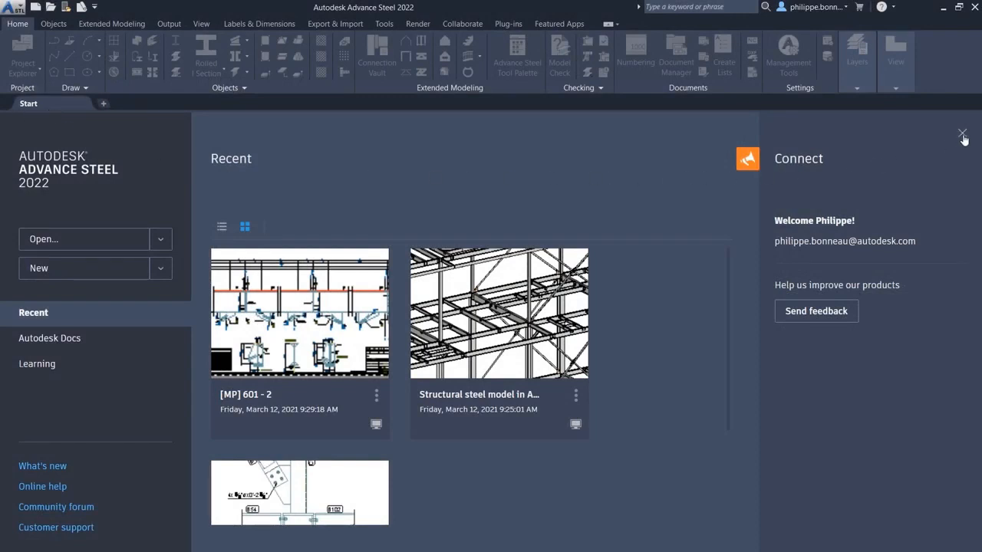
Close the Connect panel, show Recent drawings as a list, and pin [MP] 601 - 2.
left_click(962, 133)
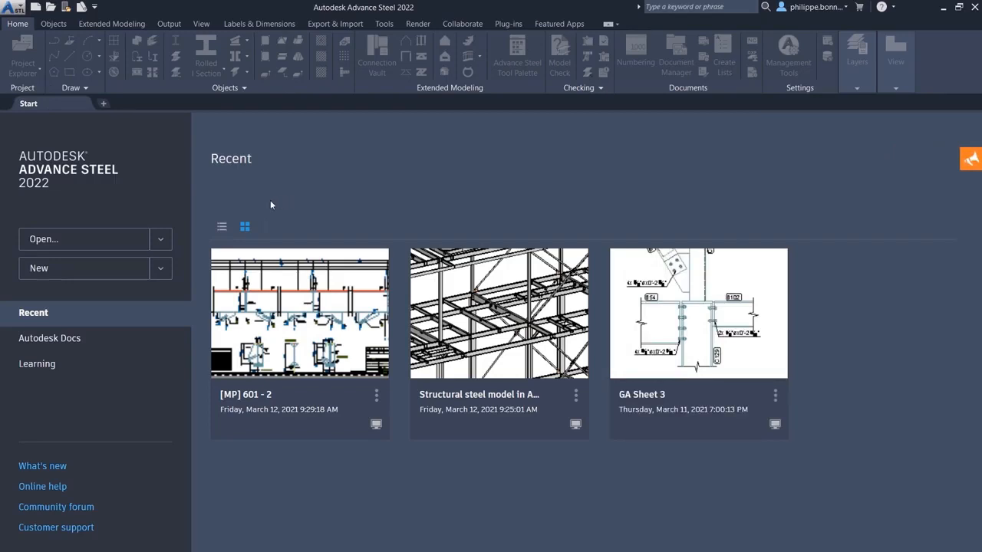
left_click(221, 227)
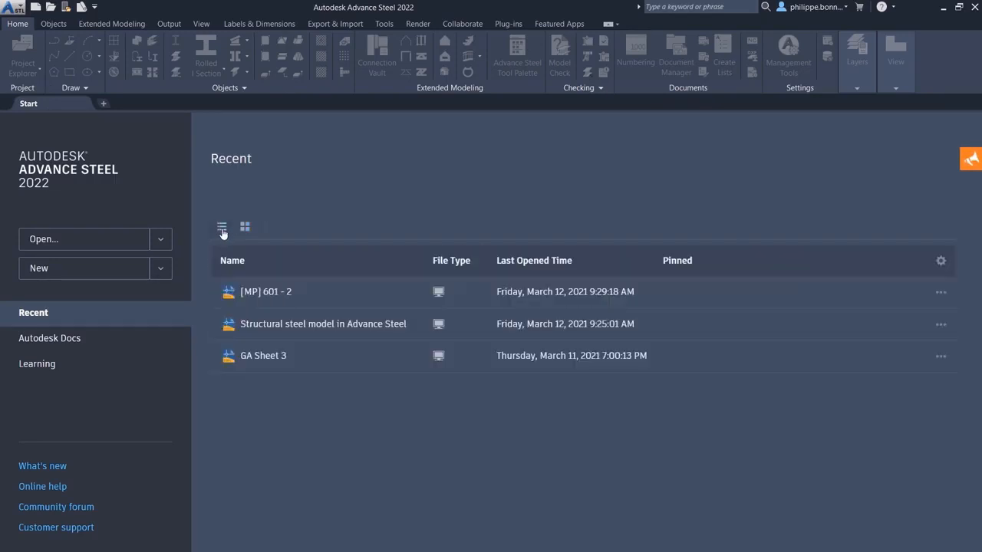
left_click(939, 260)
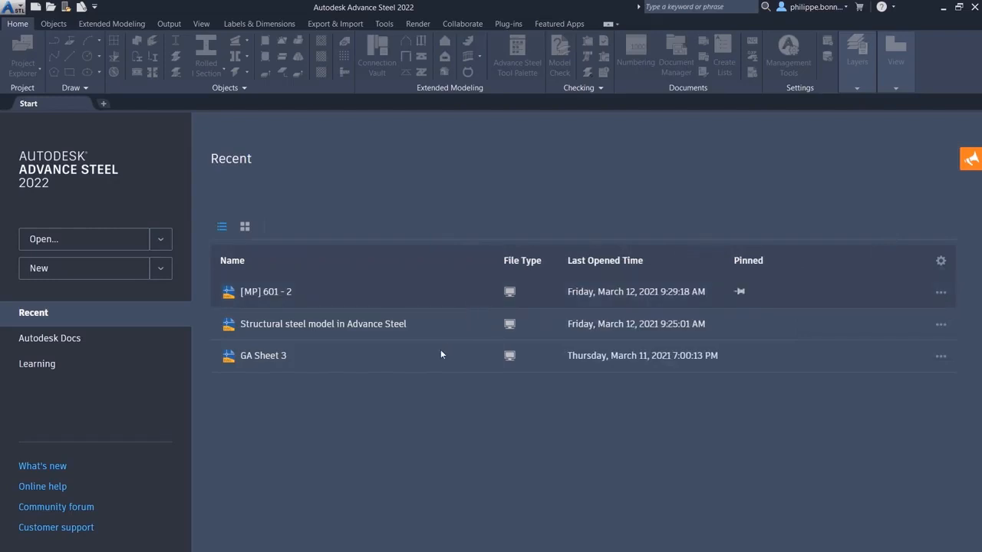
In Autodesk Docs, switch to Golden Gate's East Residence Hall project, open its folder, and refresh.
left_click(50, 338)
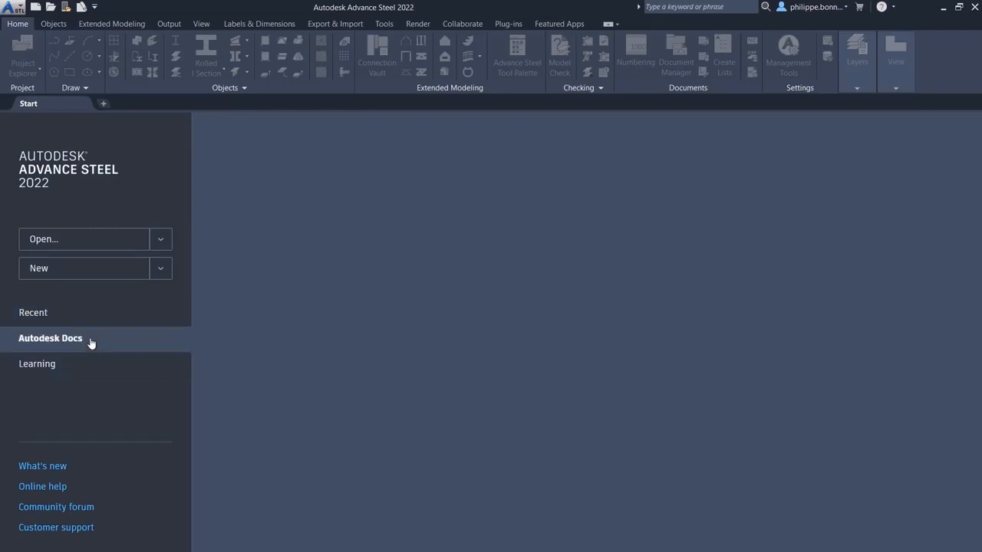
left_click(50, 338)
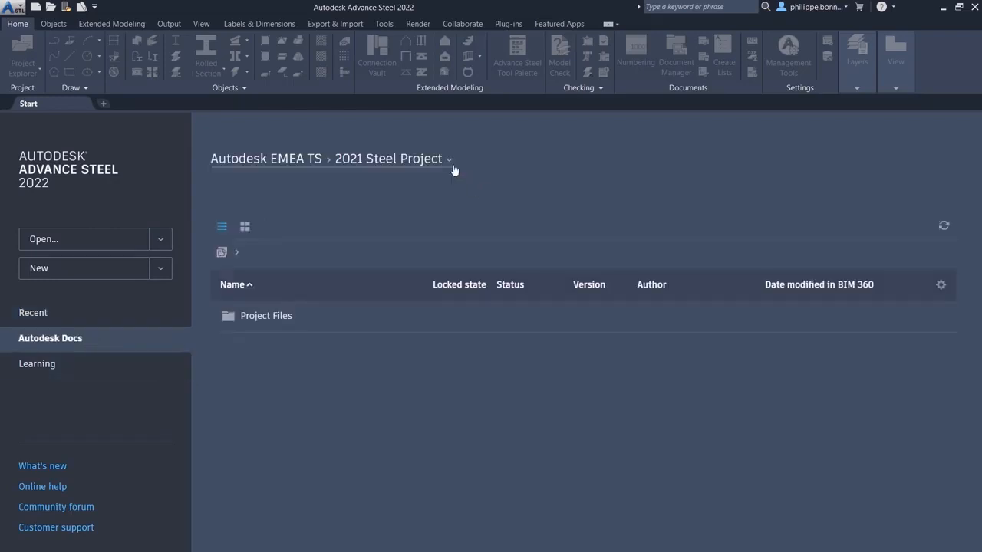
left_click(451, 159)
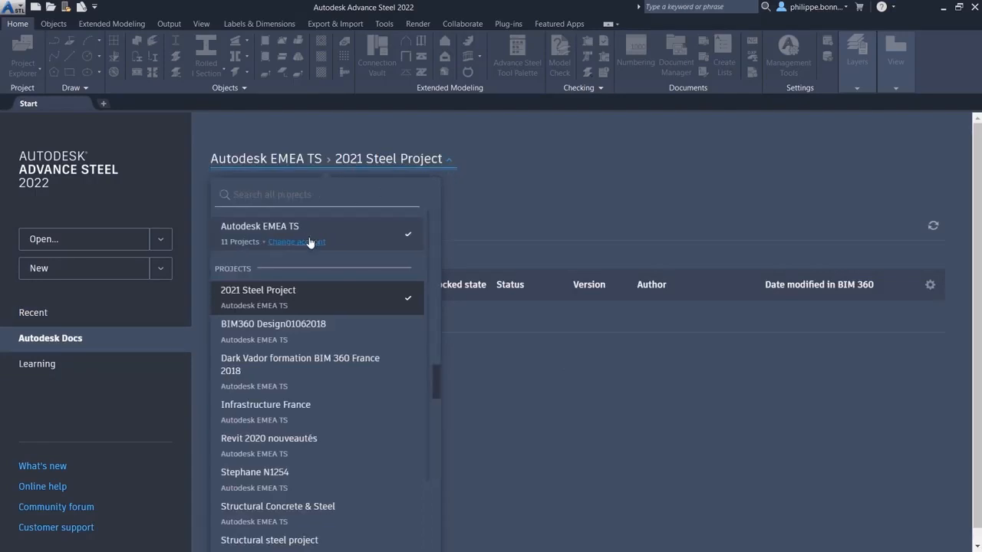
left_click(296, 241)
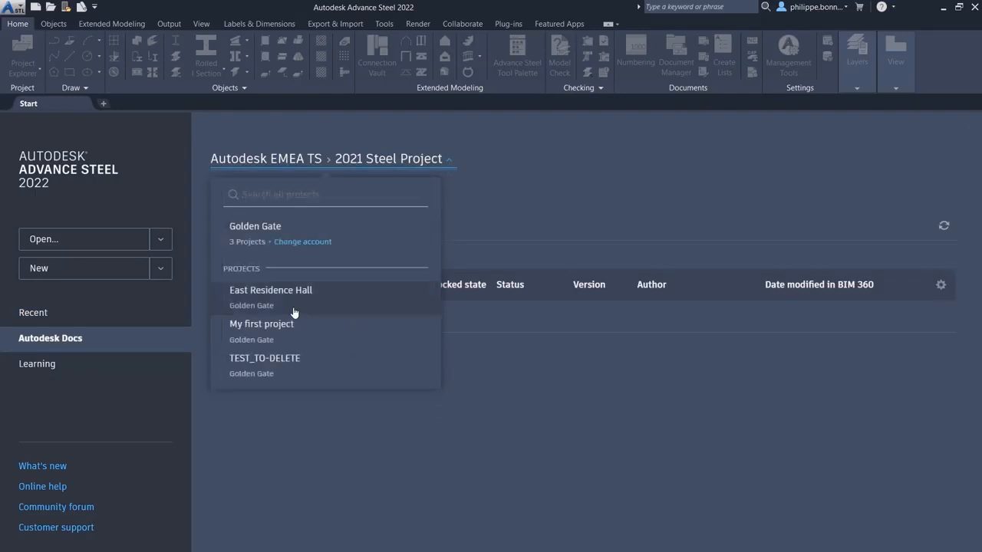
left_click(270, 290)
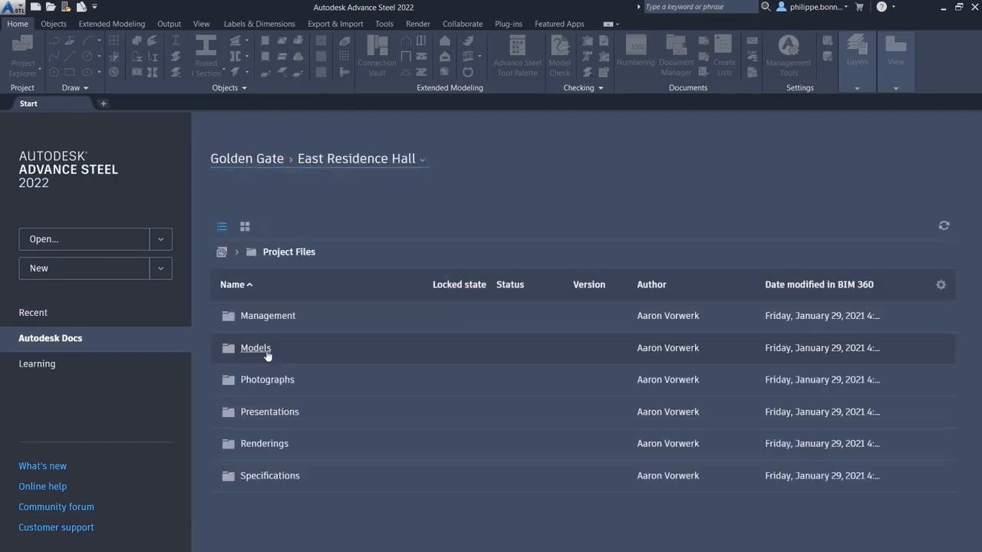
double_click(256, 348)
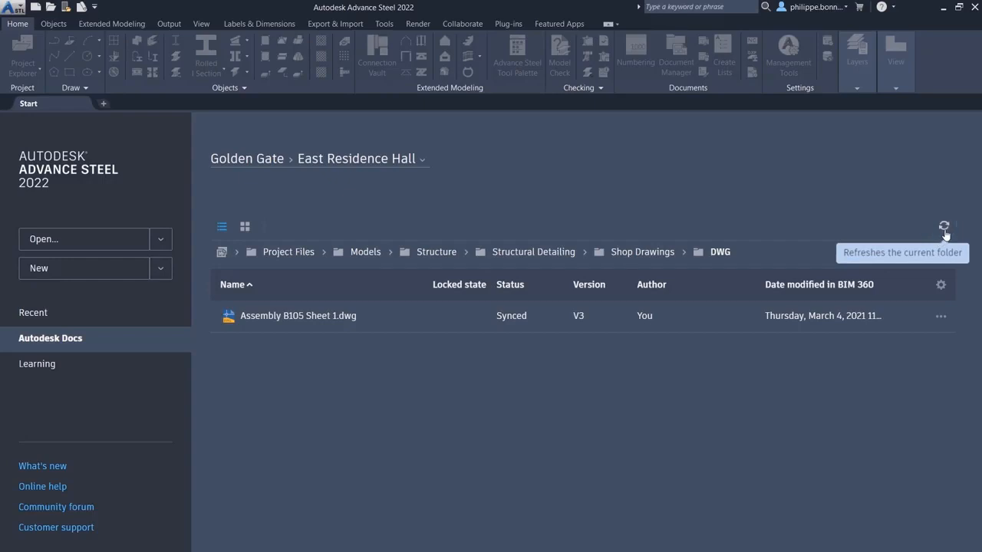
left_click(943, 225)
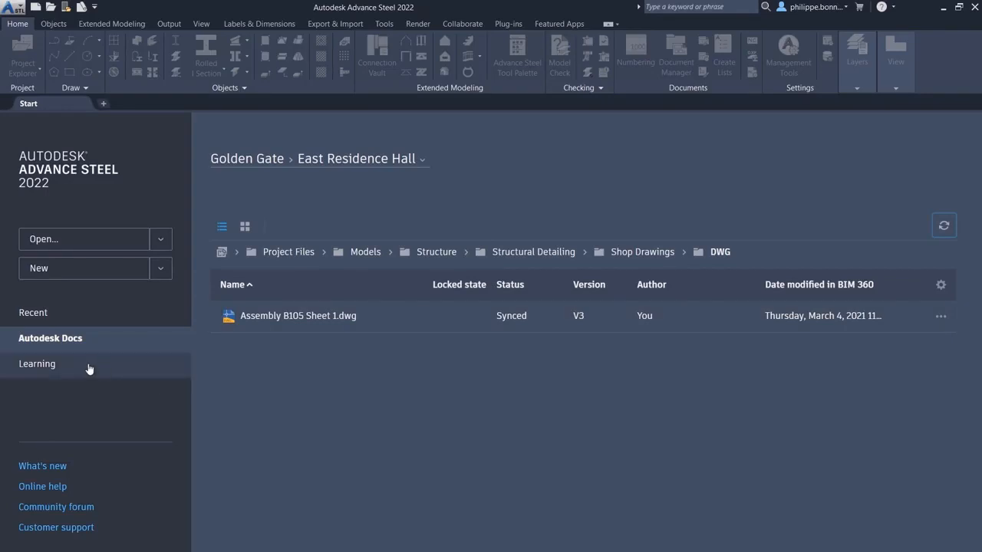
mouse_move(43, 466)
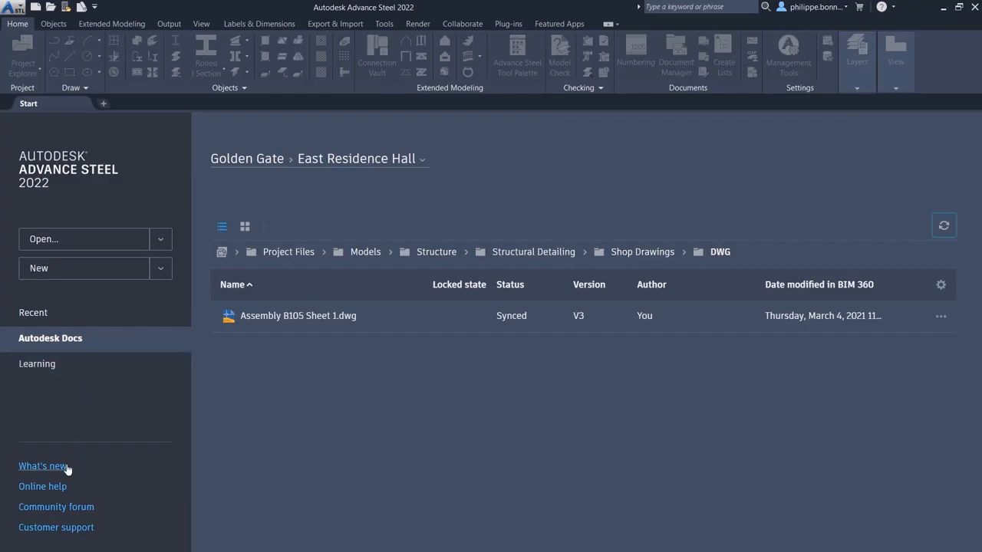
mouse_move(62, 507)
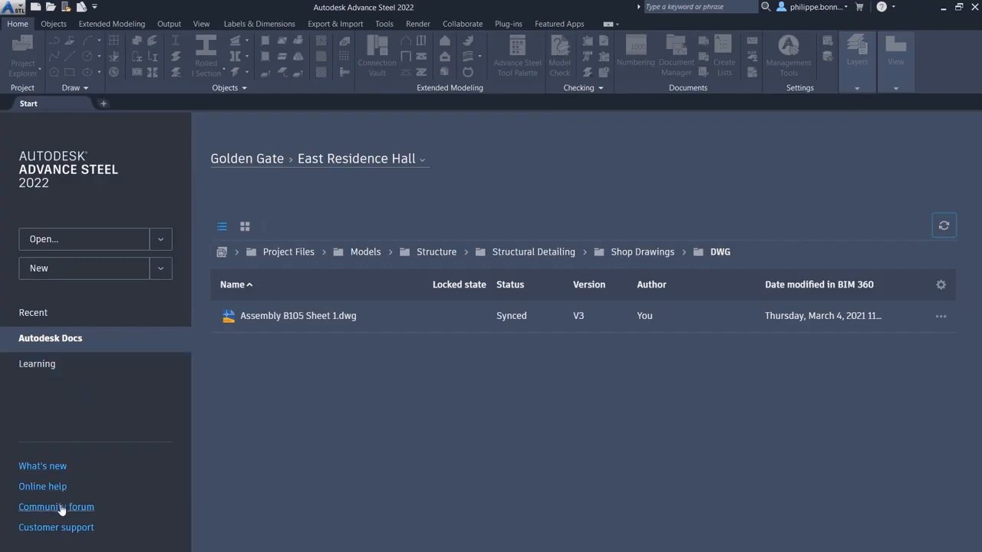
mouse_move(337, 506)
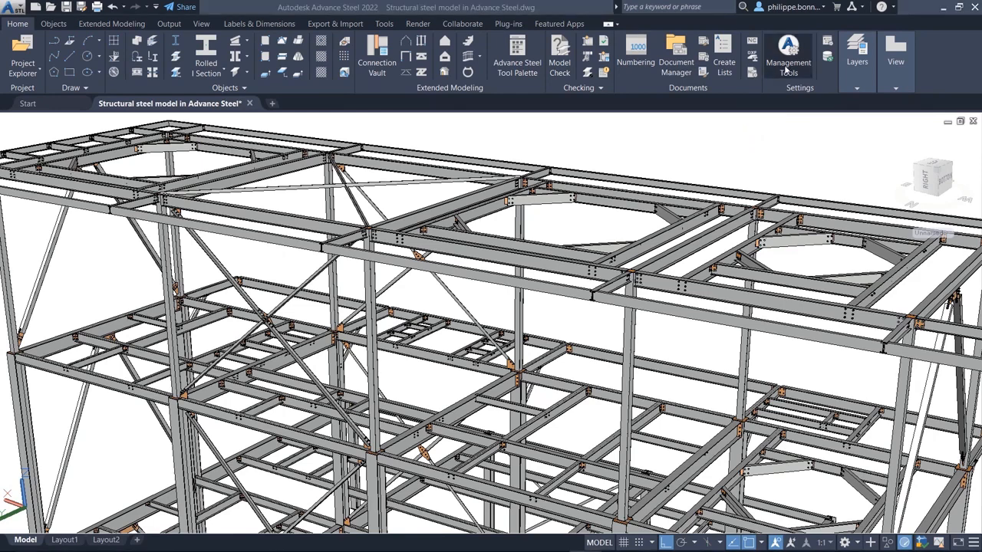
In Defaults > Structured BOM/NC > DStV NC&DXF, tick 'Create one-side only for plate DXF output'.
left_click(784, 50)
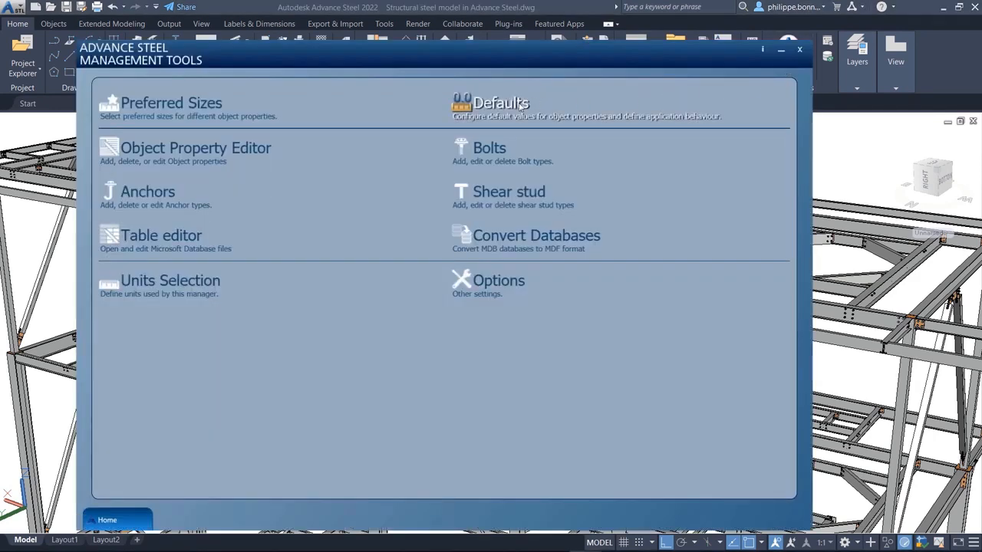
left_click(498, 102)
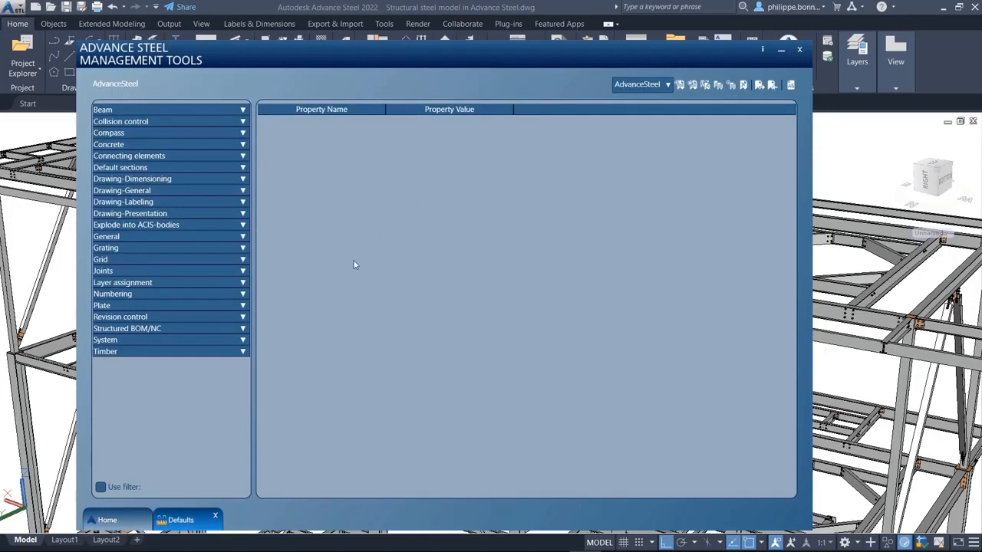
left_click(242, 328)
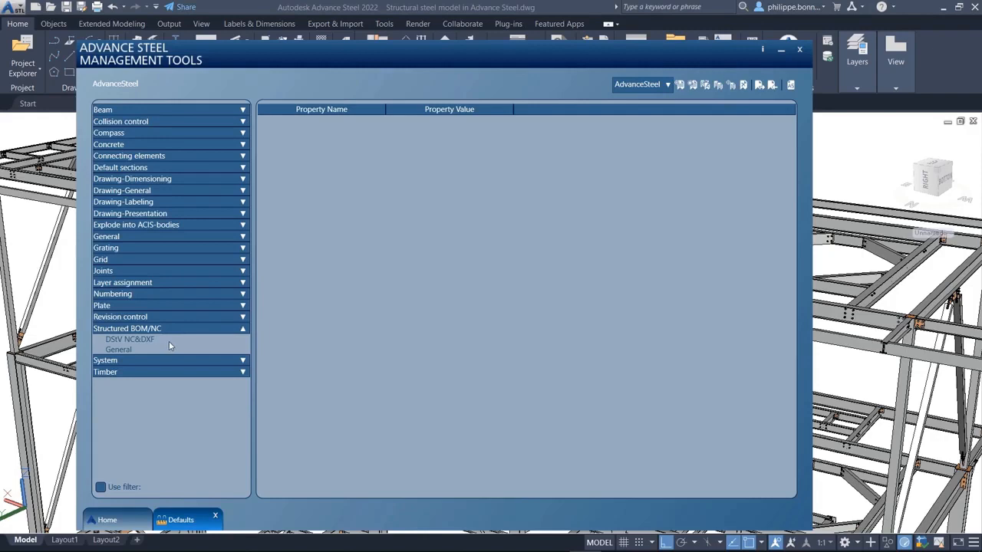
left_click(129, 339)
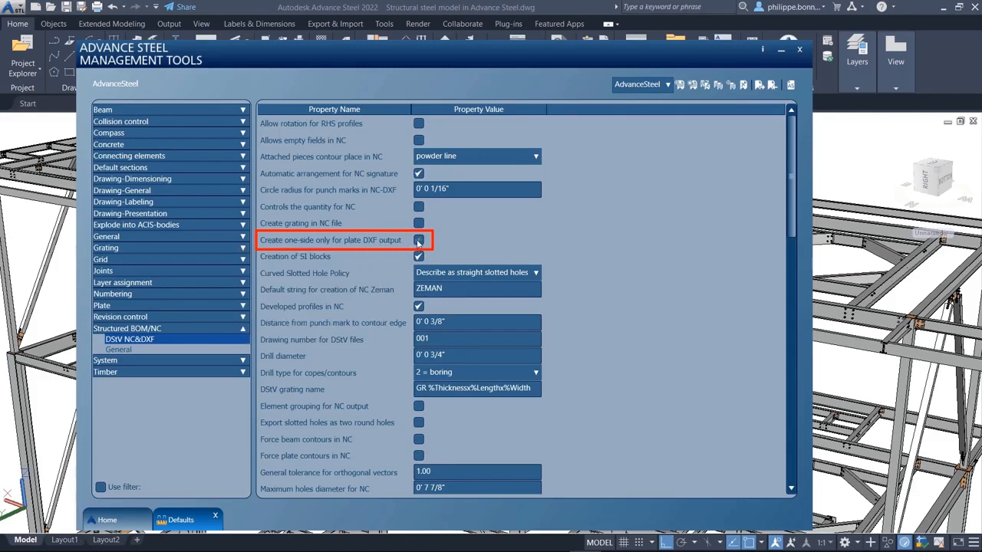
left_click(418, 240)
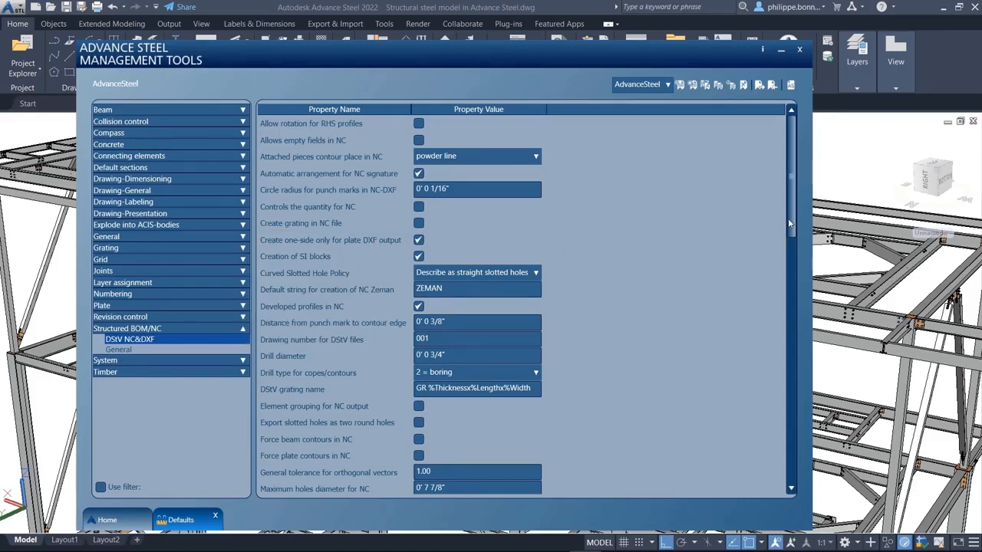
scroll("down", 3)
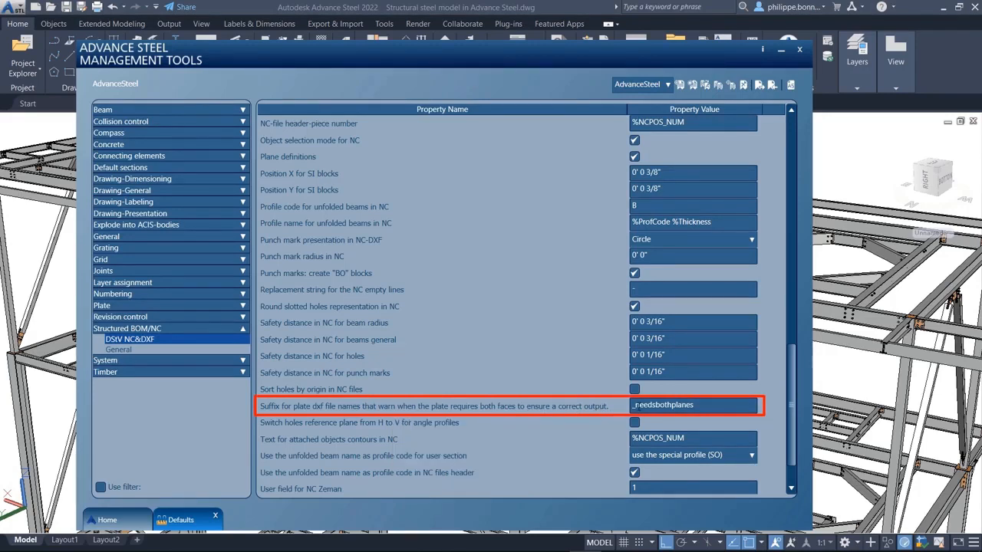
Close the Management Tools window.
left_click(704, 405)
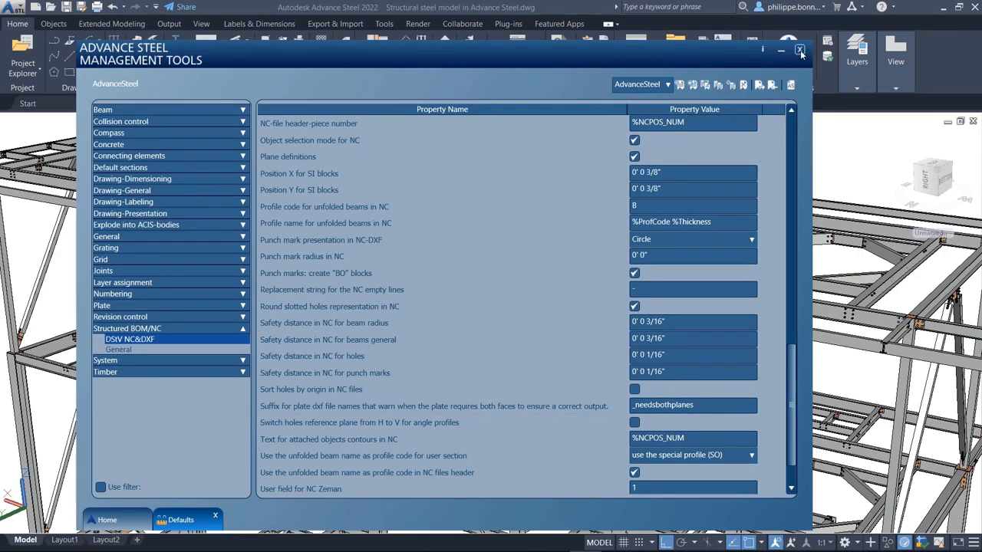
left_click(799, 49)
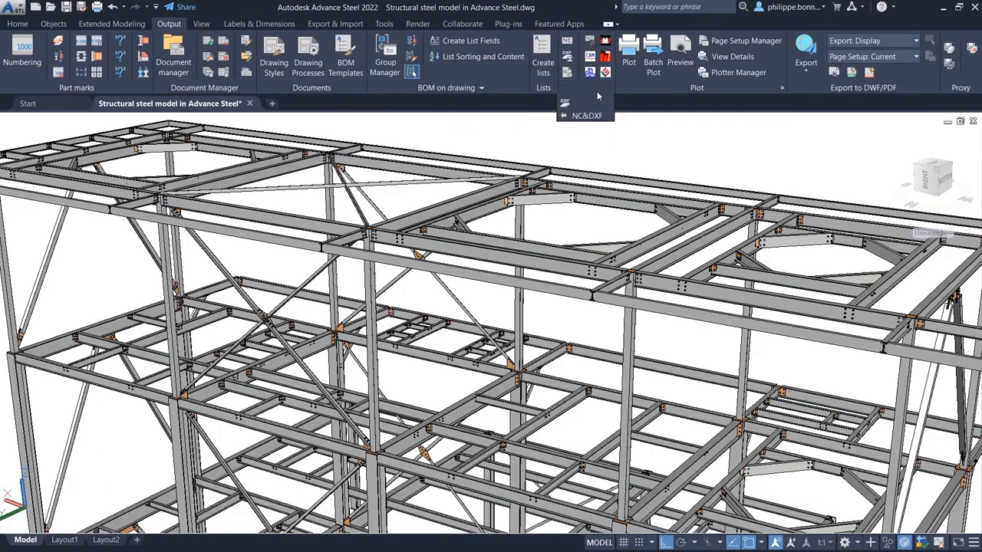
mouse_move(564, 108)
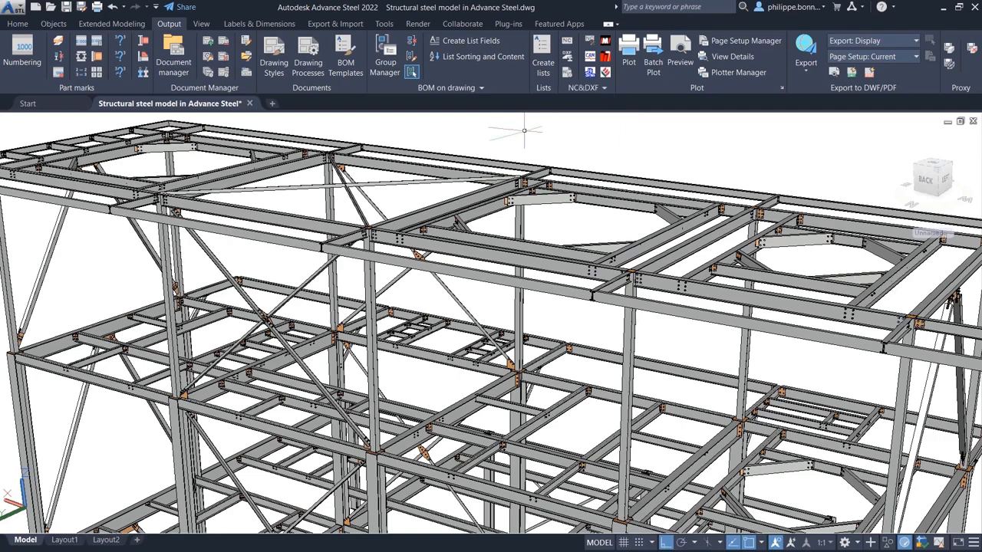
left_click(168, 58)
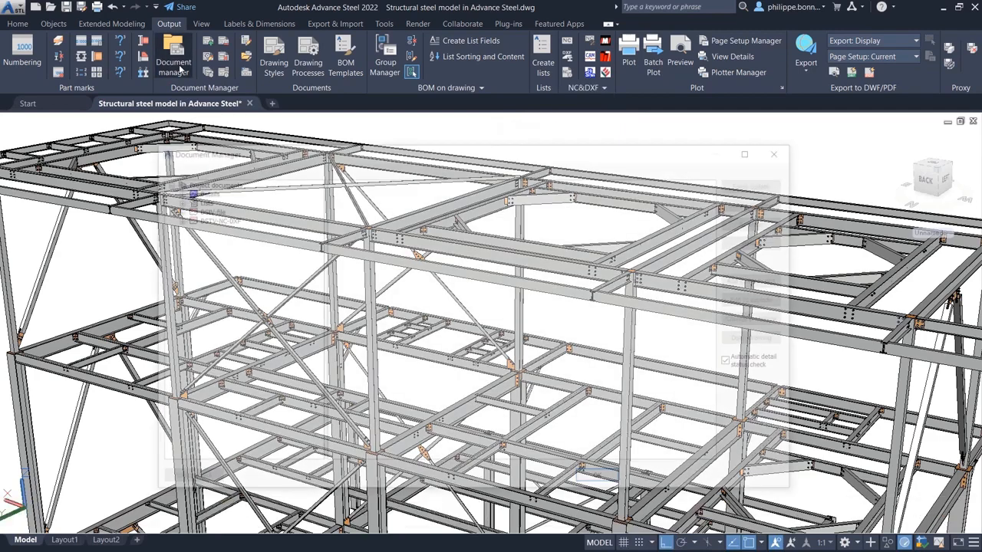
left_click(174, 55)
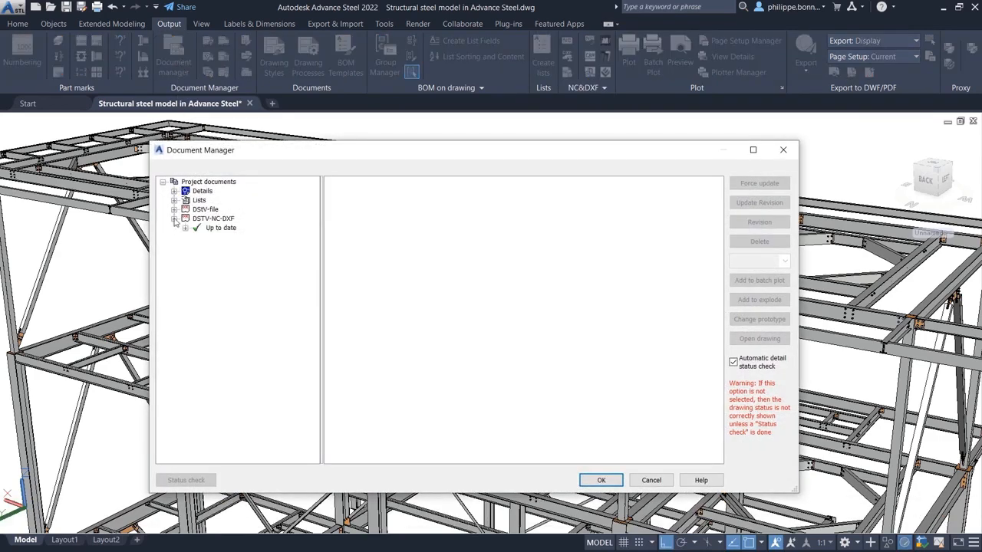
left_click(175, 218)
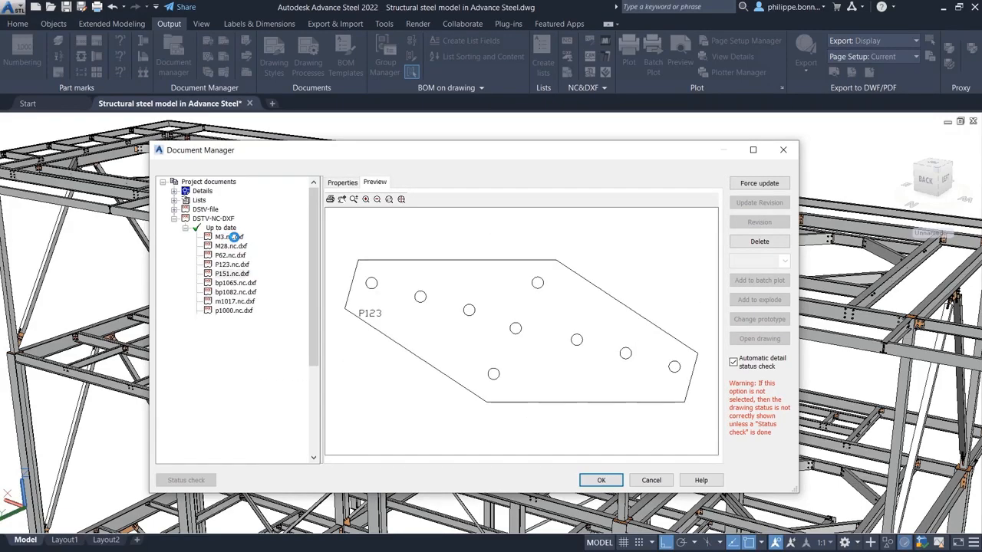
left_click(235, 291)
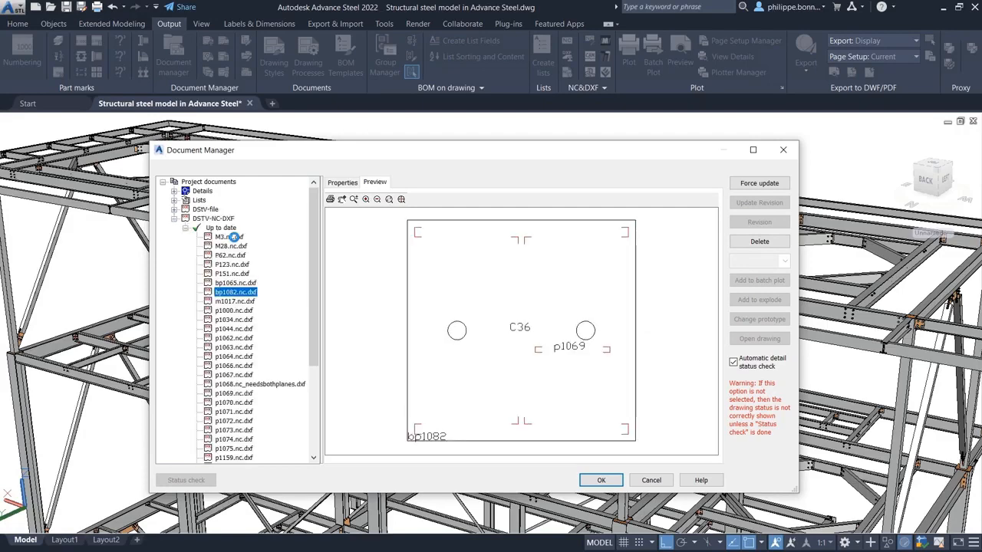
left_click(230, 310)
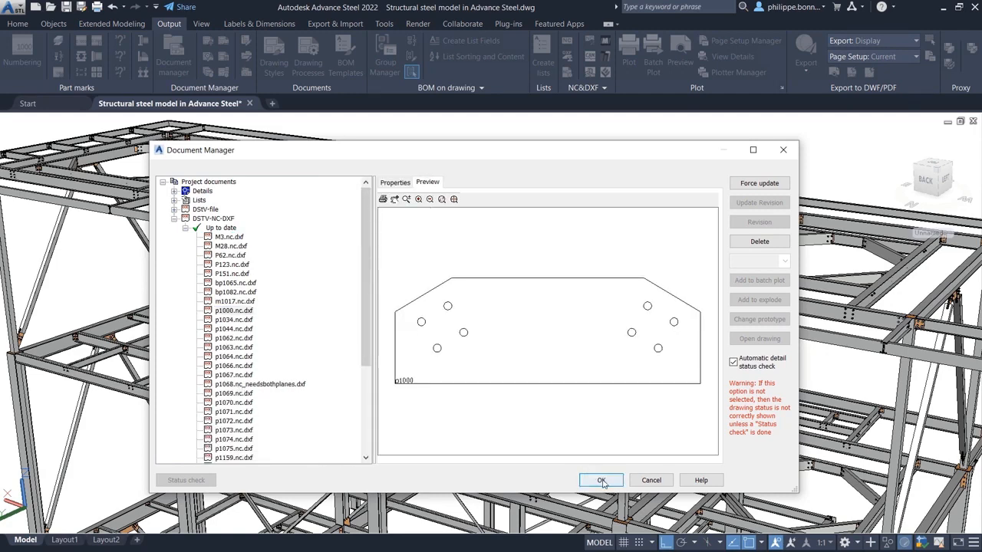
left_click(601, 481)
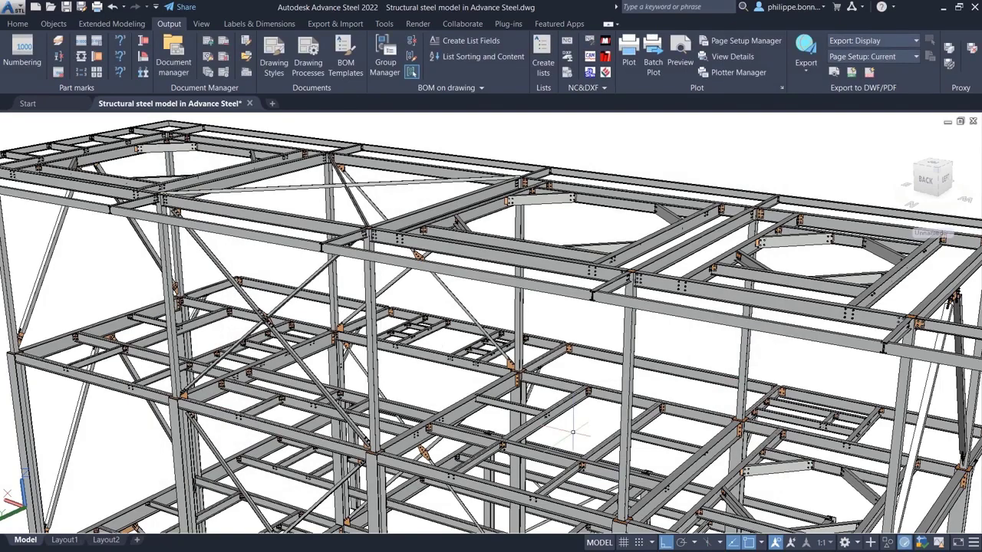